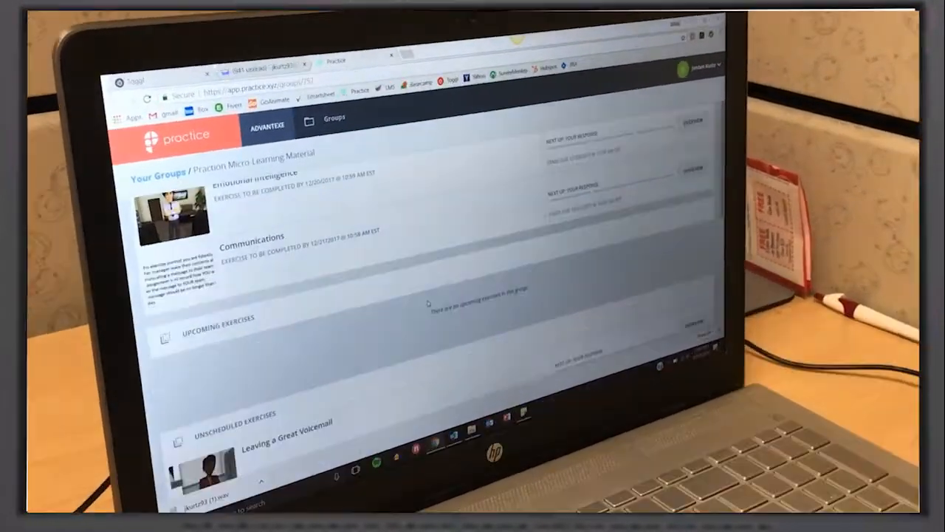
Step: Log in to Practice with the saved autofill email and password
{"action": "scroll", "scroll_direction": "down", "scroll_amount": 3}
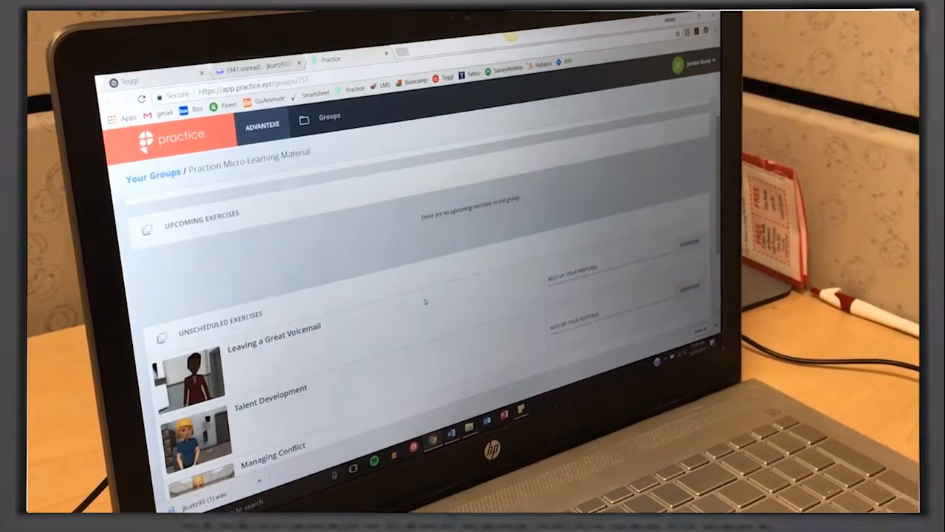
{"action": "scroll", "scroll_direction": "down", "scroll_amount": 3}
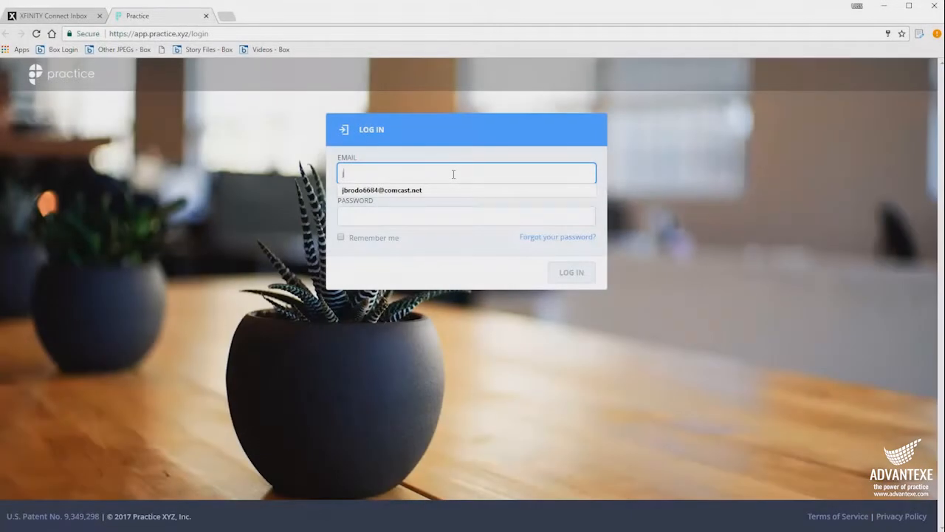
{"action": "left_click", "coordinate": [384, 190]}
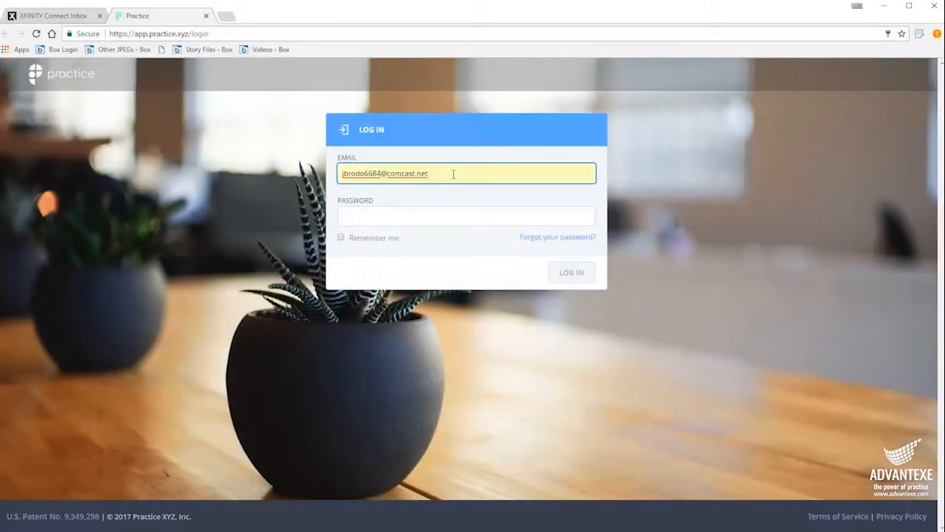
{"action": "type", "text": "••••••••"}
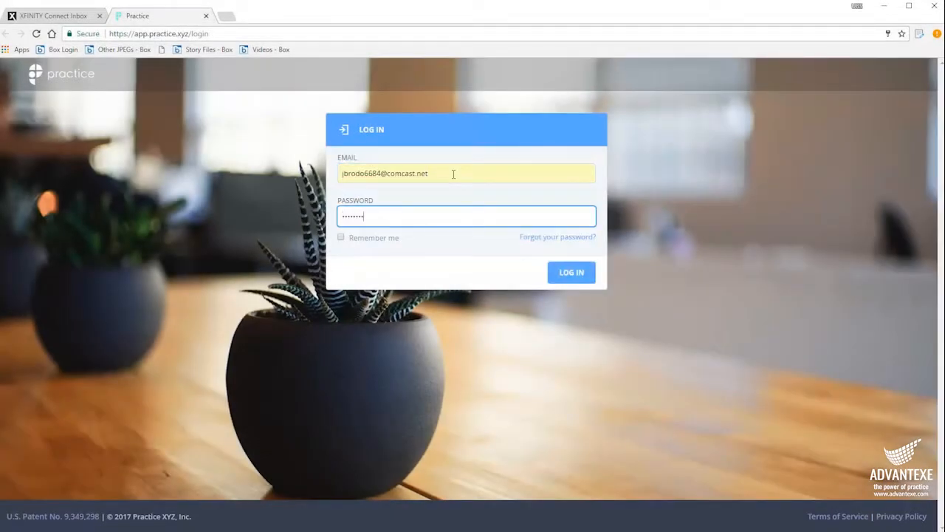
{"action": "left_click", "coordinate": [570, 272]}
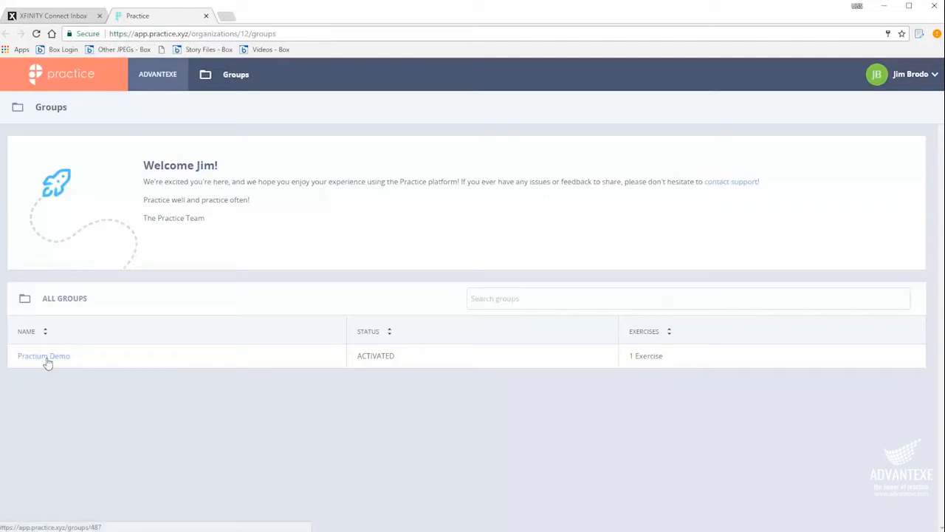
Step: Open the Practium Demo group from the All Groups table
{"action": "left_click", "coordinate": [42, 355]}
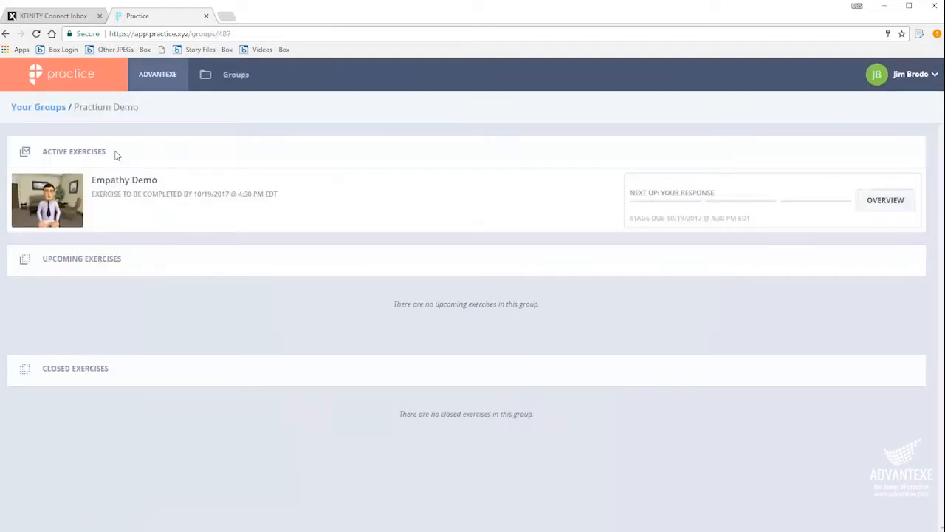
{"action": "mouse_move", "coordinate": [138, 378]}
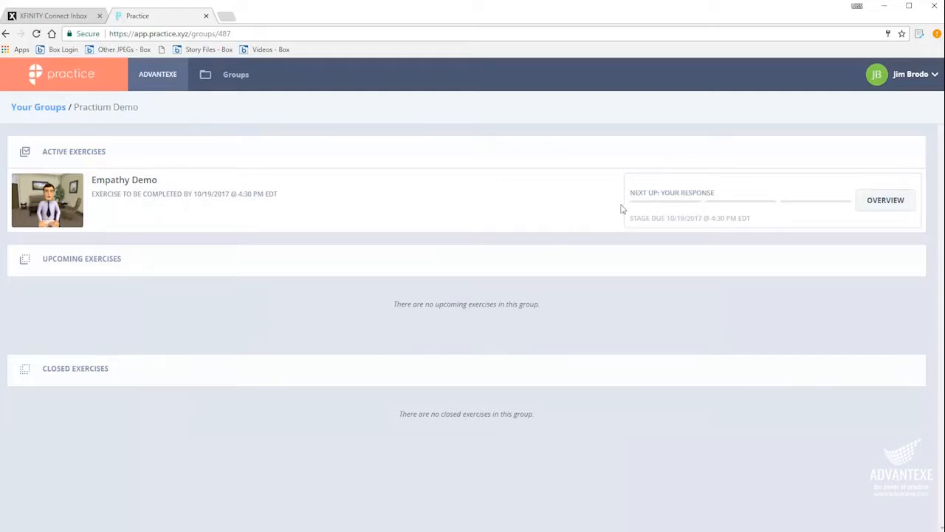
{"action": "mouse_move", "coordinate": [648, 235]}
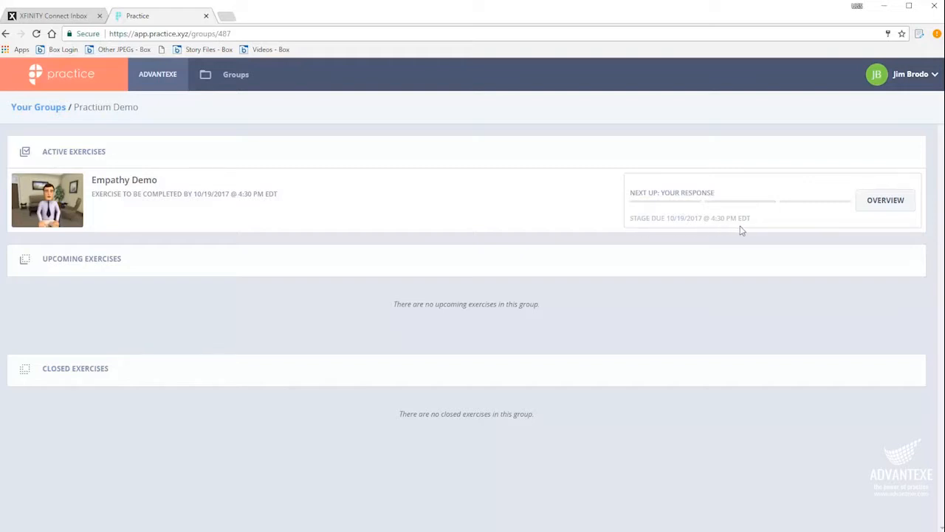
{"action": "mouse_move", "coordinate": [885, 212]}
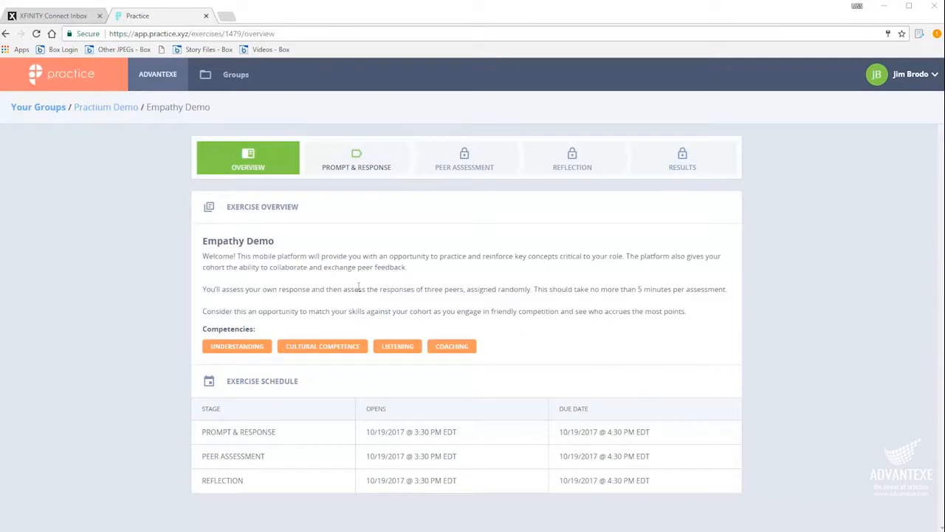
{"action": "mouse_move", "coordinate": [279, 280]}
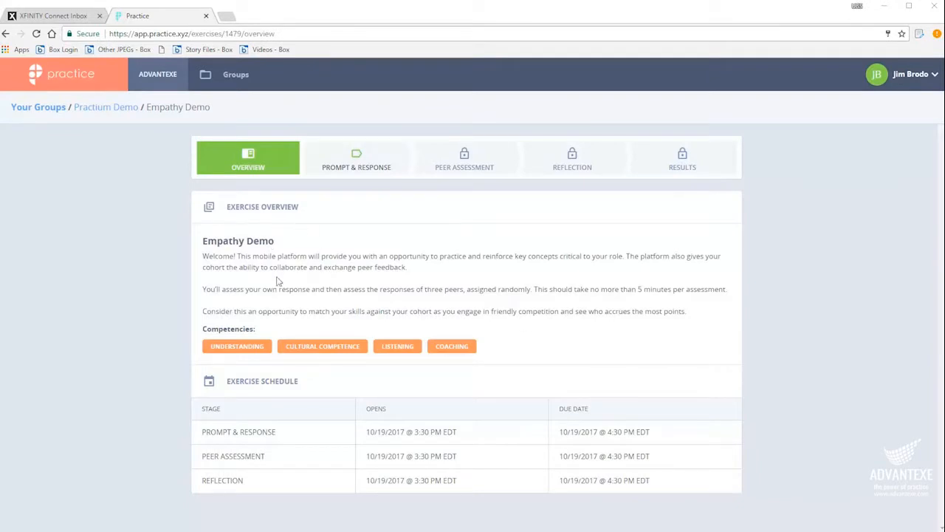
{"action": "mouse_move", "coordinate": [198, 306]}
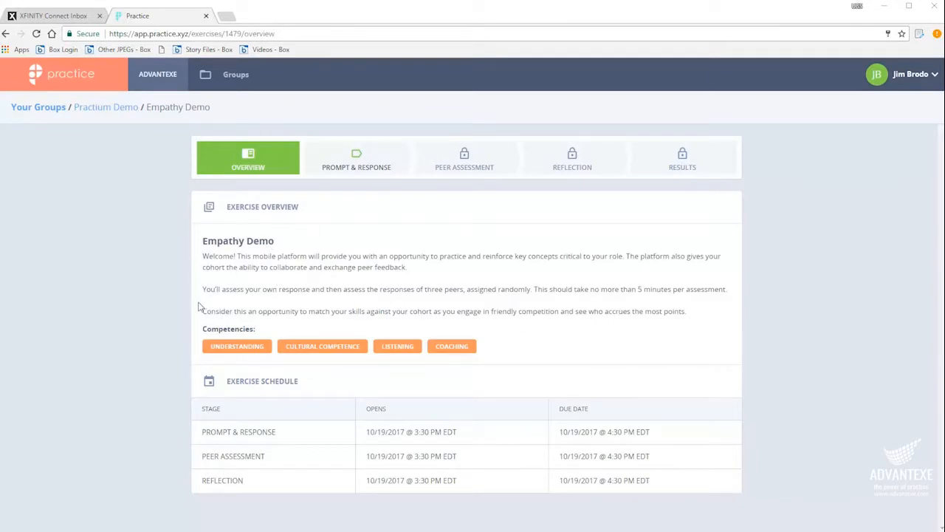
{"action": "mouse_move", "coordinate": [356, 366]}
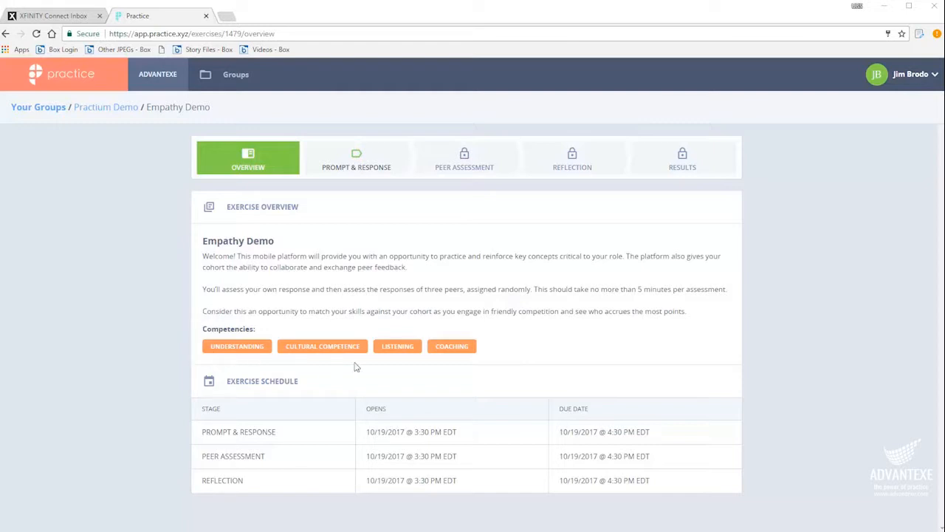
{"action": "mouse_move", "coordinate": [321, 393]}
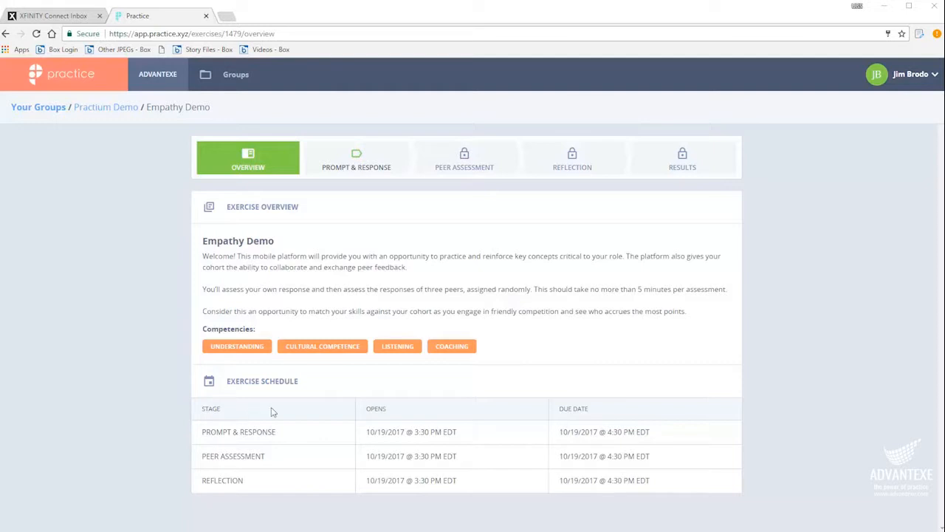
{"action": "mouse_move", "coordinate": [539, 364]}
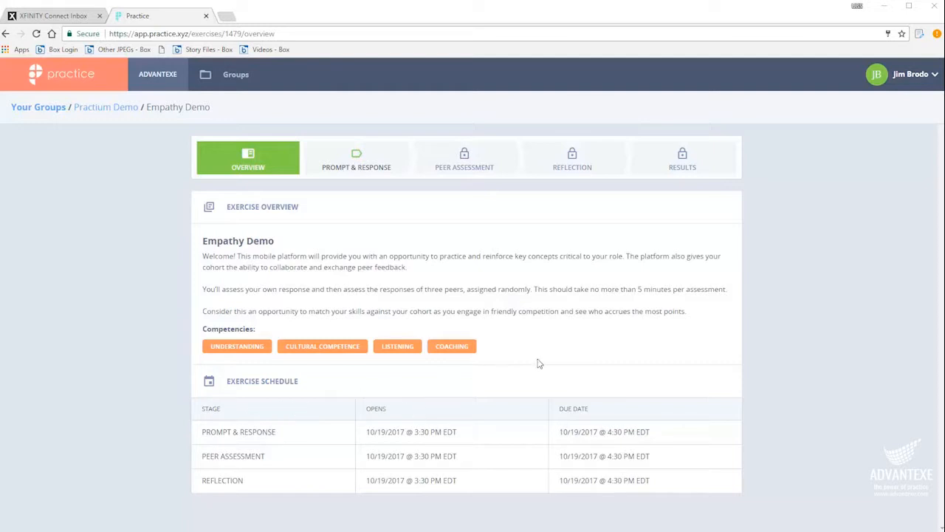
{"action": "mouse_move", "coordinate": [372, 187]}
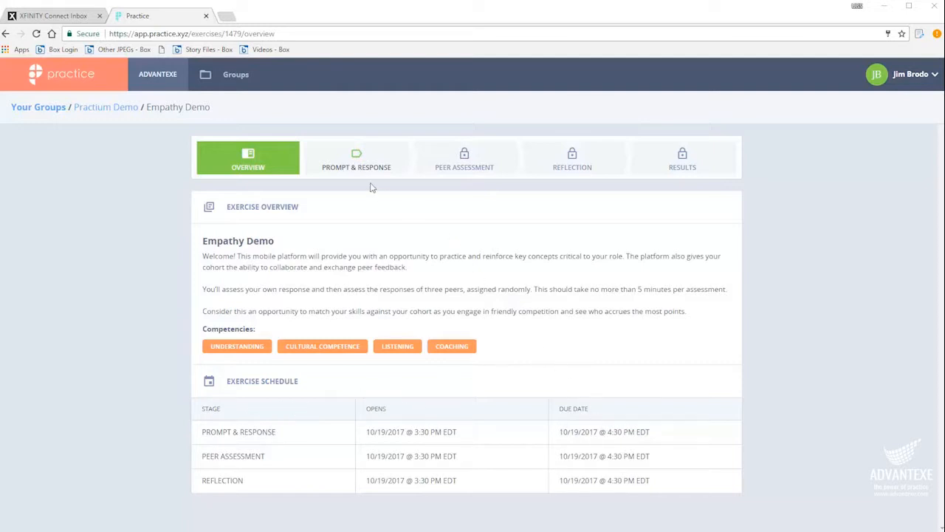
Step: Watch the Empathy Demo prompt video to the end and proceed to responding
{"action": "left_click", "coordinate": [356, 158]}
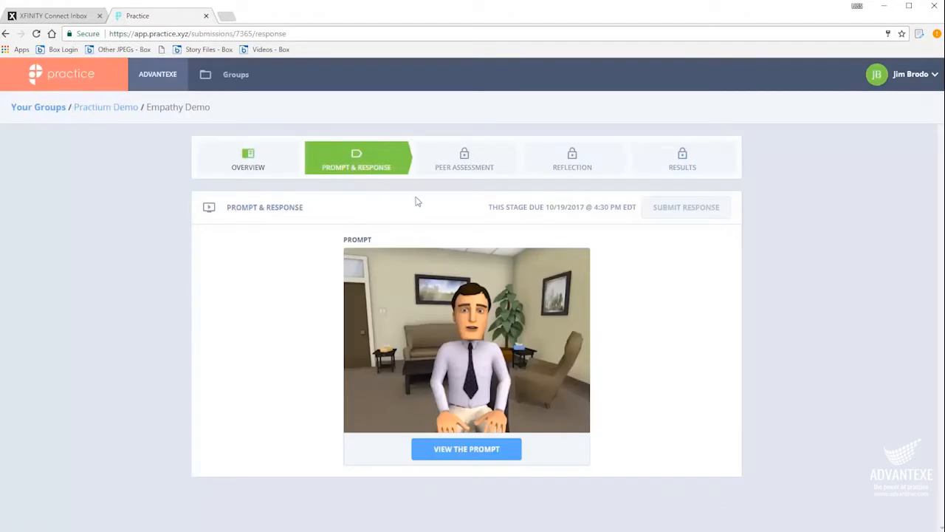
{"action": "left_click", "coordinate": [466, 448]}
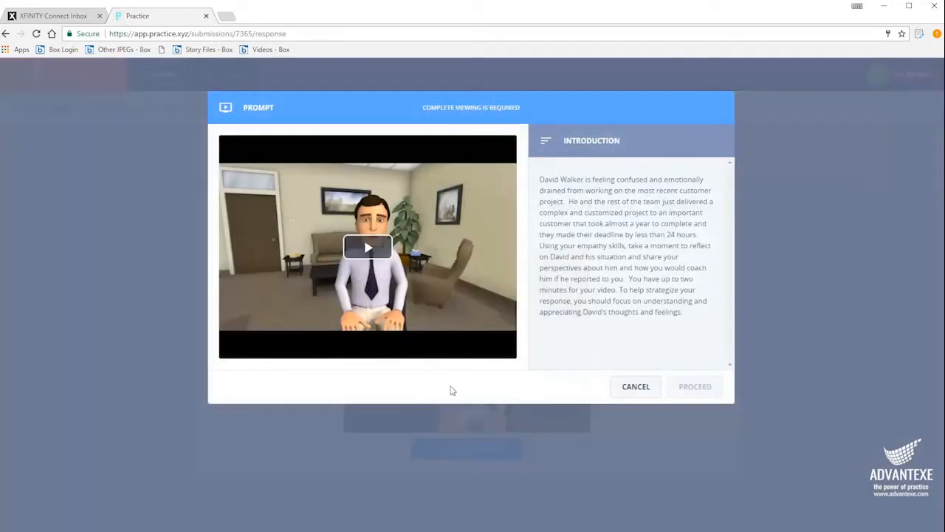
{"action": "left_click", "coordinate": [368, 247]}
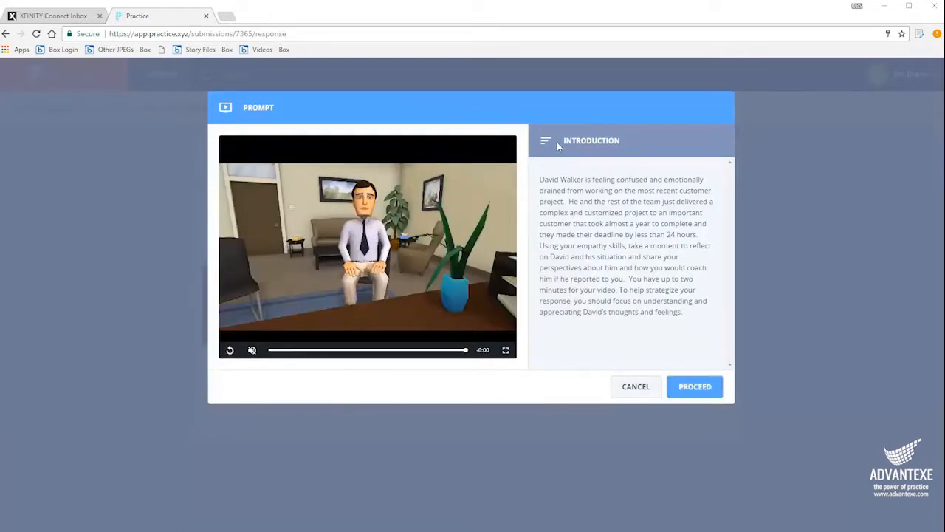
{"action": "mouse_move", "coordinate": [691, 398]}
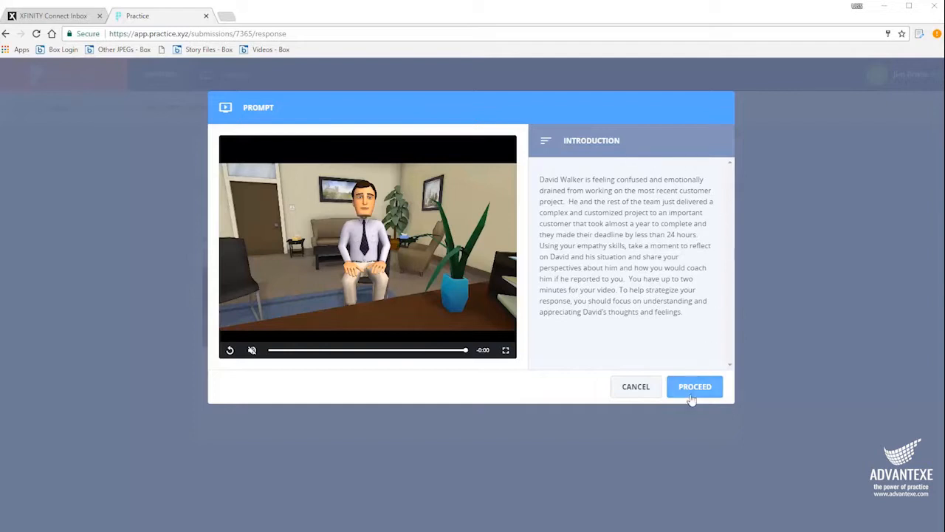
{"action": "left_click", "coordinate": [694, 386]}
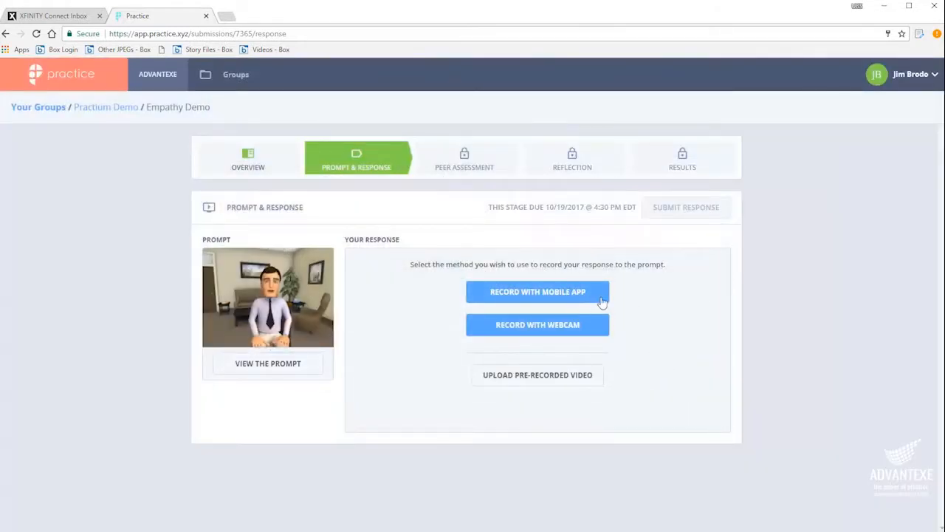
{"action": "mouse_move", "coordinate": [594, 360]}
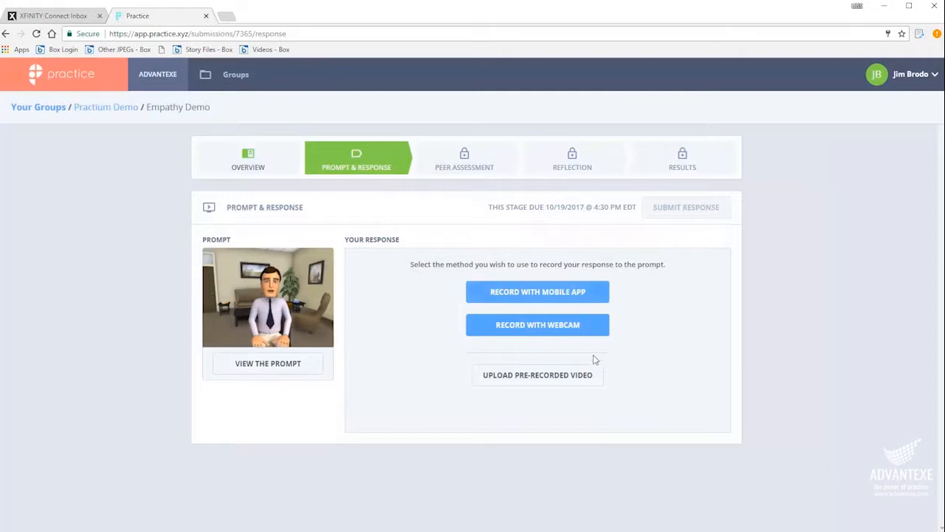
{"action": "mouse_move", "coordinate": [592, 336]}
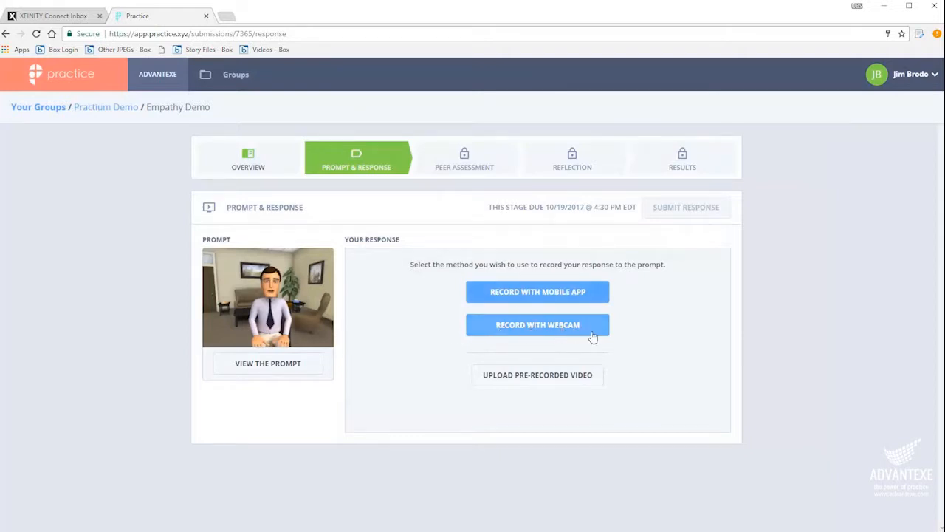
Step: Upload the pre-recorded video 'Prompt response.MOV' as the response
{"action": "left_click", "coordinate": [537, 375]}
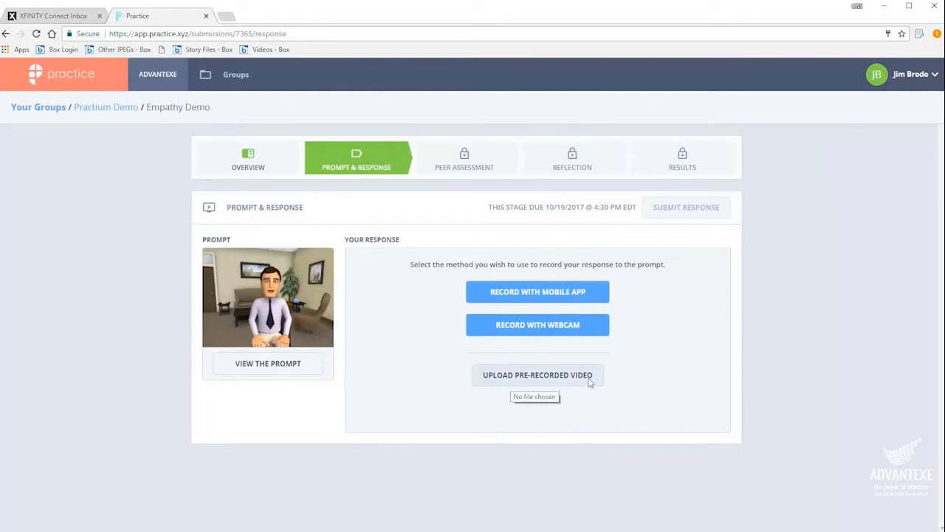
{"action": "mouse_move", "coordinate": [576, 383]}
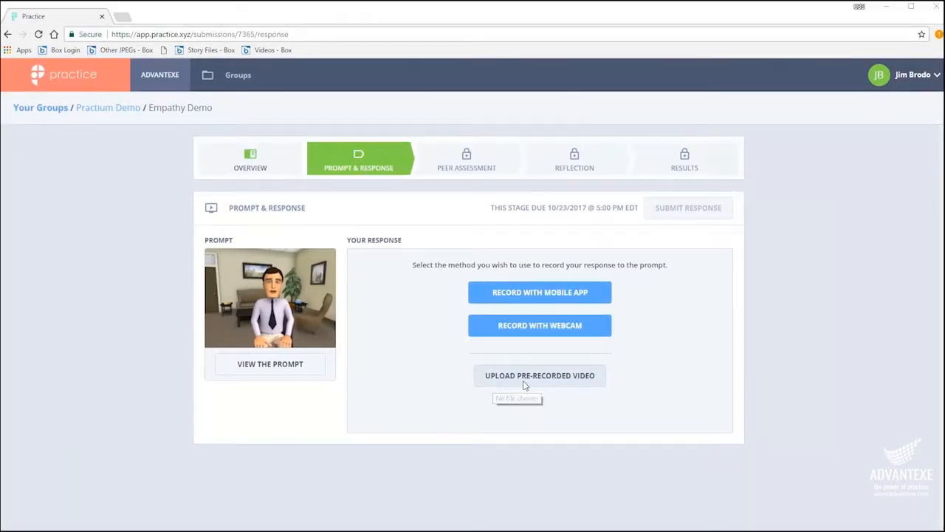
{"action": "left_click", "coordinate": [539, 376]}
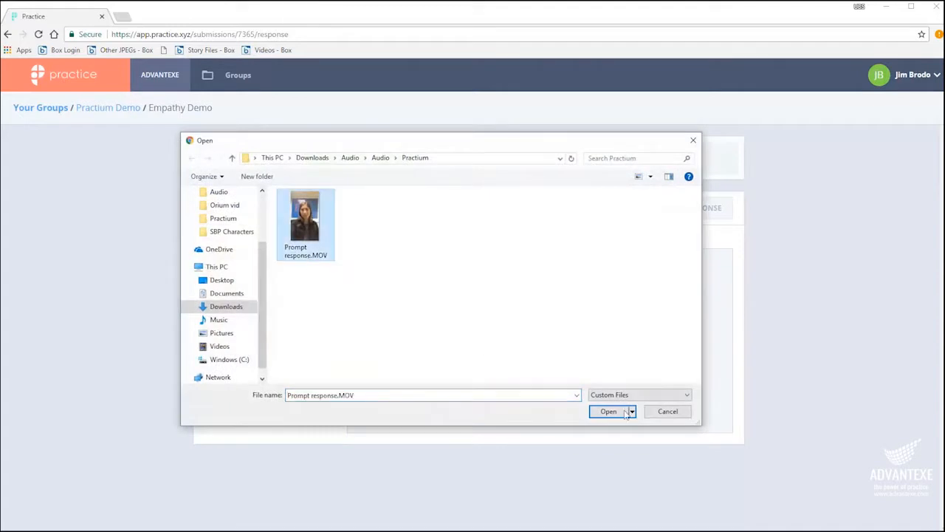
{"action": "left_click", "coordinate": [607, 411]}
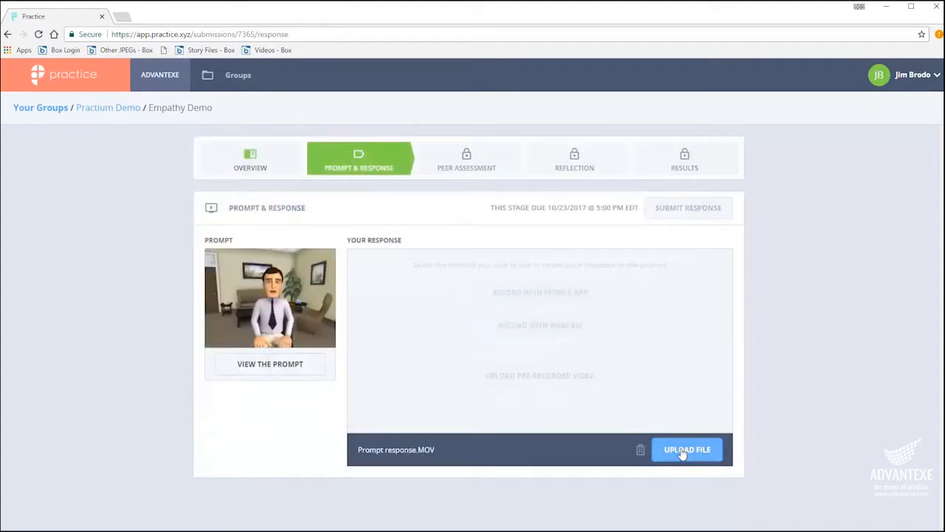
{"action": "left_click", "coordinate": [687, 449]}
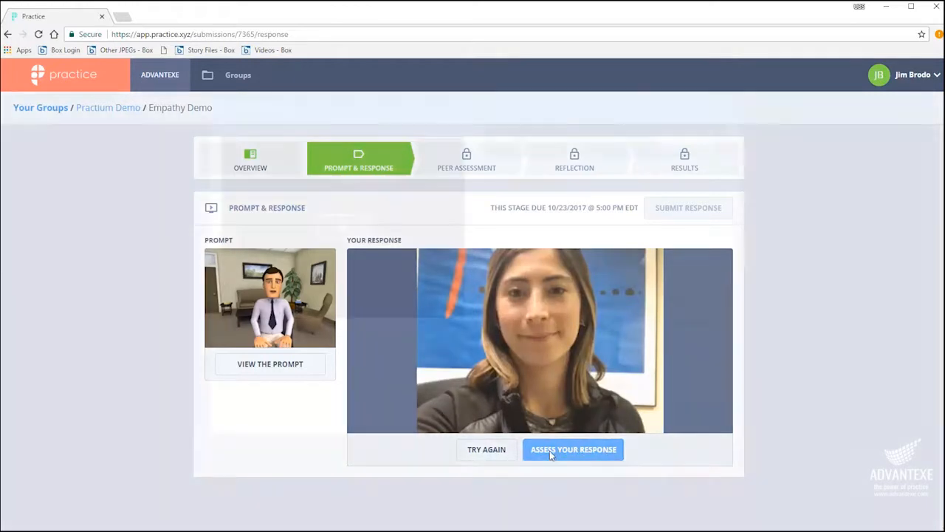
Step: Self-assess the response, rating Ability to Understand, Seeing the Big Picture (Somewhat), and Listening Skills
{"action": "left_click", "coordinate": [573, 449]}
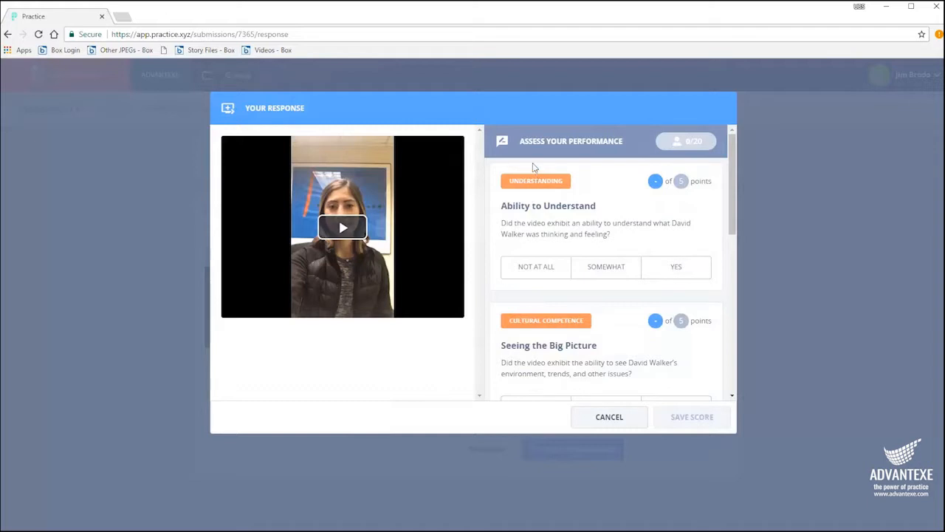
{"action": "mouse_move", "coordinate": [617, 168]}
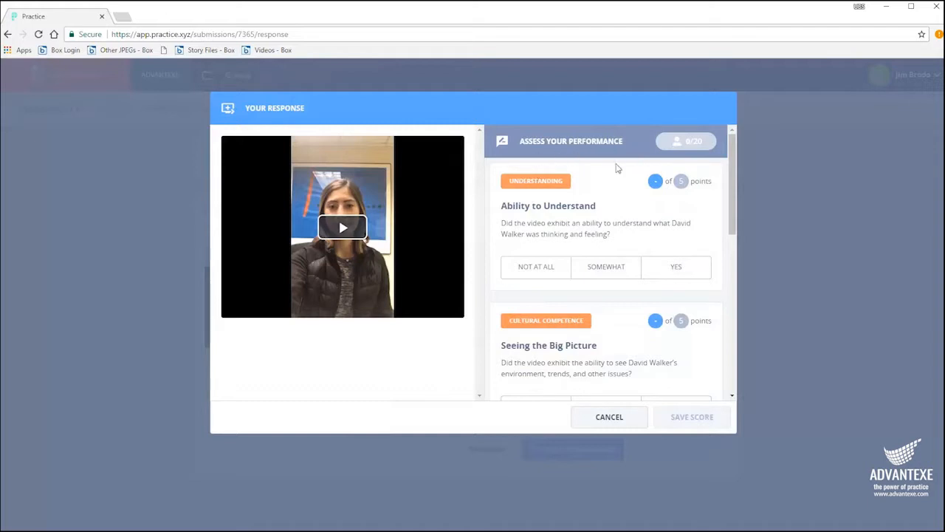
{"action": "mouse_move", "coordinate": [622, 168]}
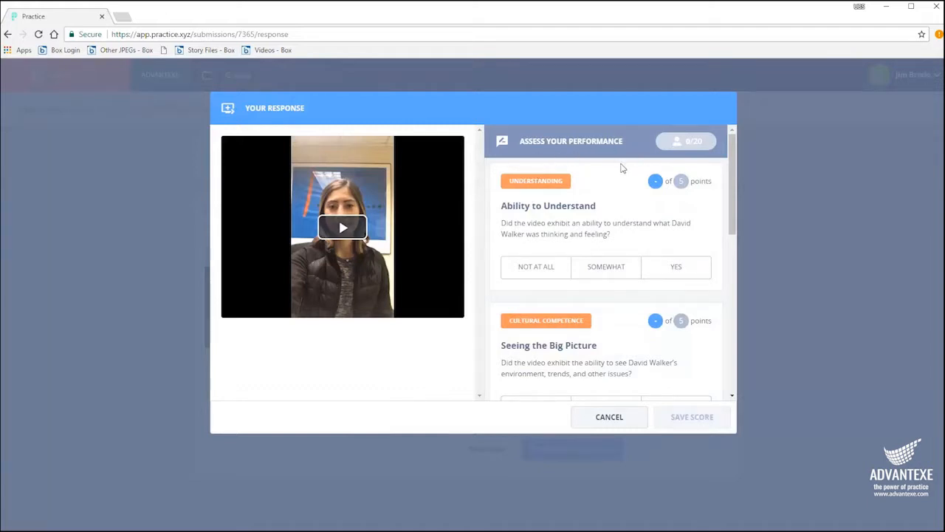
{"action": "left_click", "coordinate": [675, 266]}
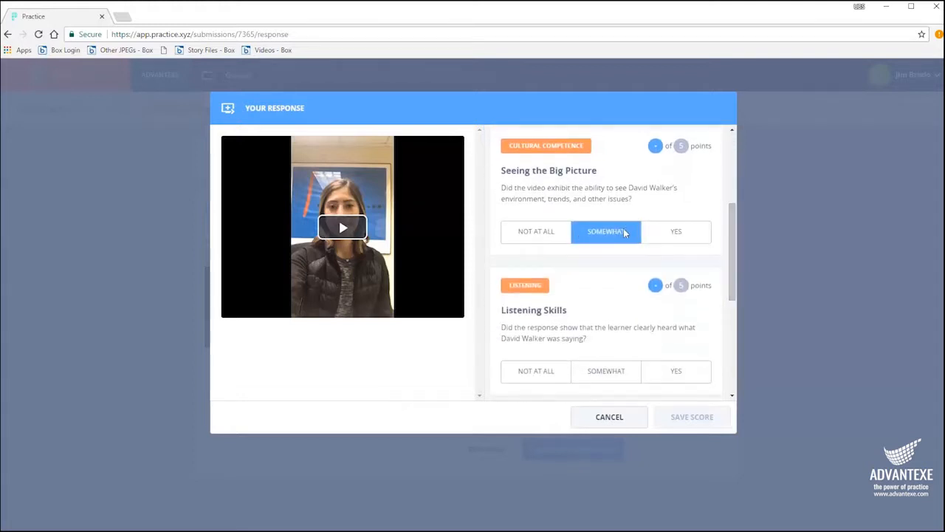
{"action": "left_click", "coordinate": [606, 231]}
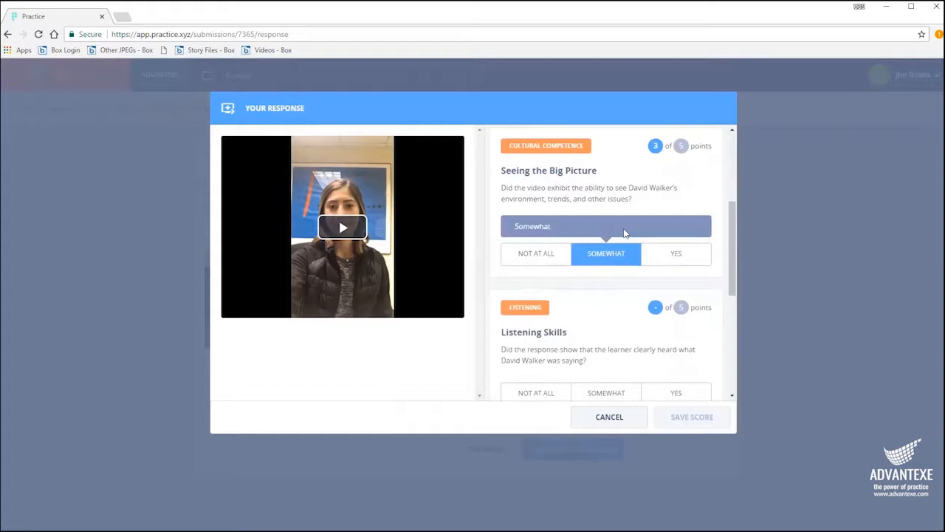
{"action": "left_click", "coordinate": [675, 305]}
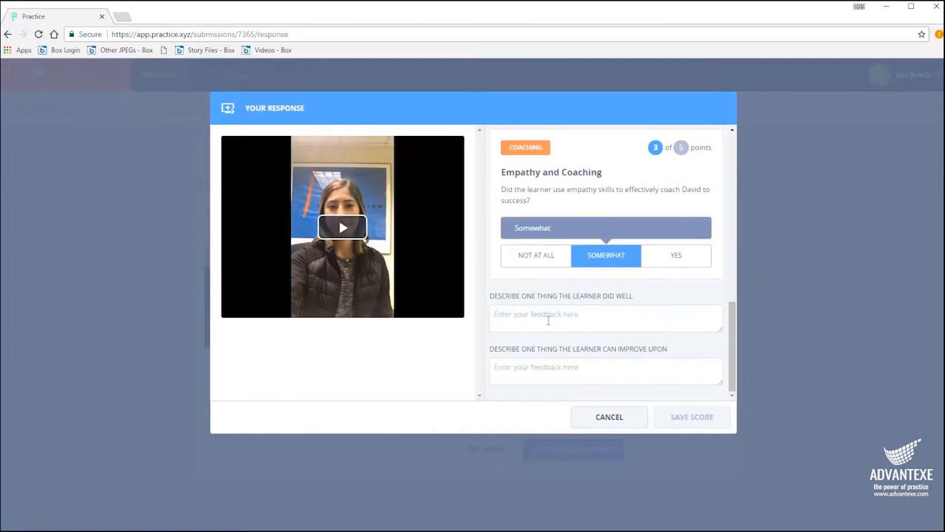
{"action": "mouse_move", "coordinate": [476, 368]}
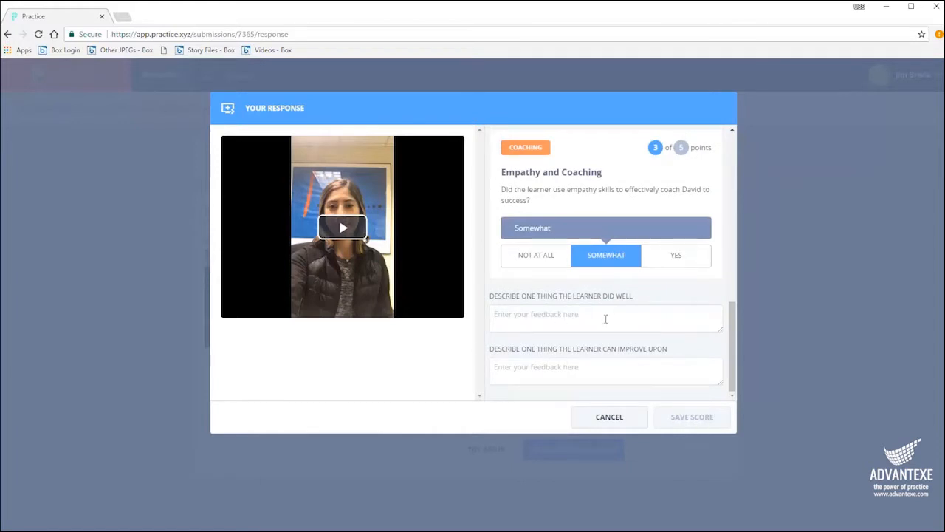
Step: Write both self-feedback comments ('Was able t…towards David', 'Can im…') and save the 16/20 score
{"action": "type", "text": "W"}
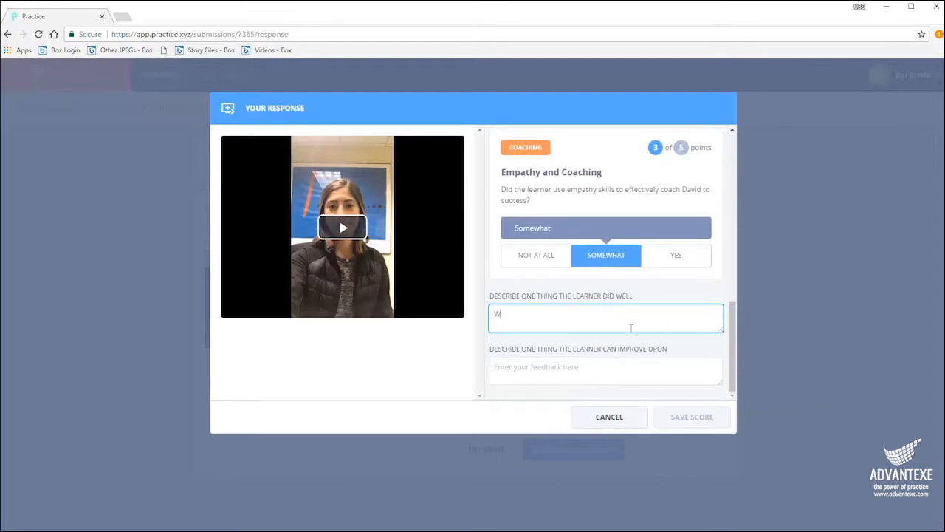
{"action": "type", "text": "Was able t"}
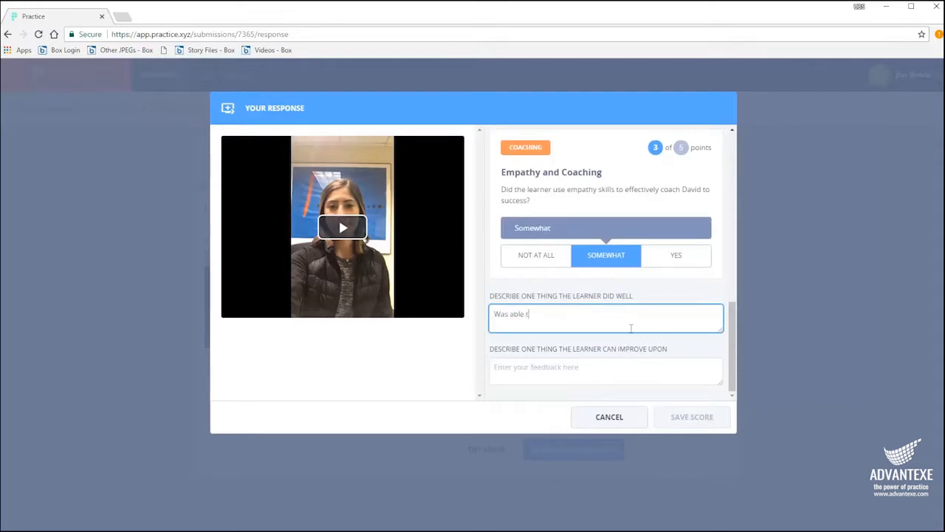
{"action": "type", "text": "Can improve on being more empathetic t"}
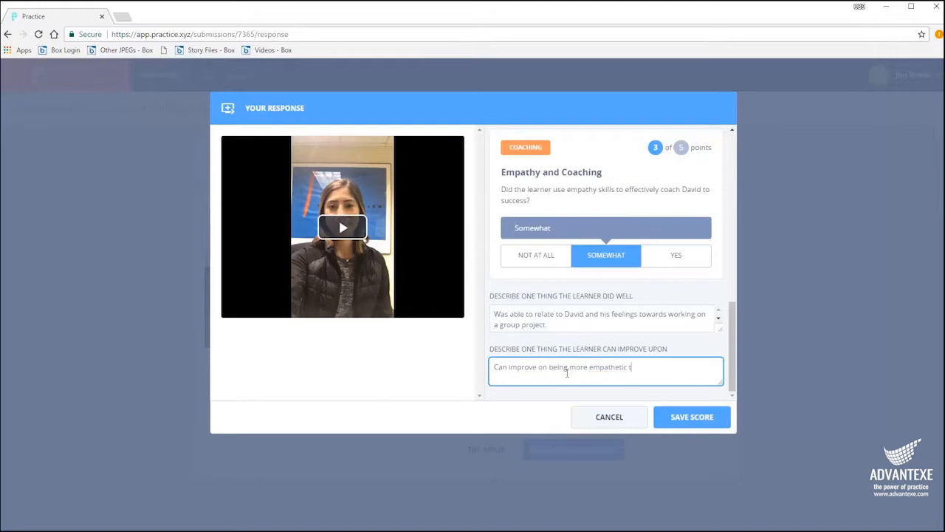
{"action": "type", "text": "owards David"}
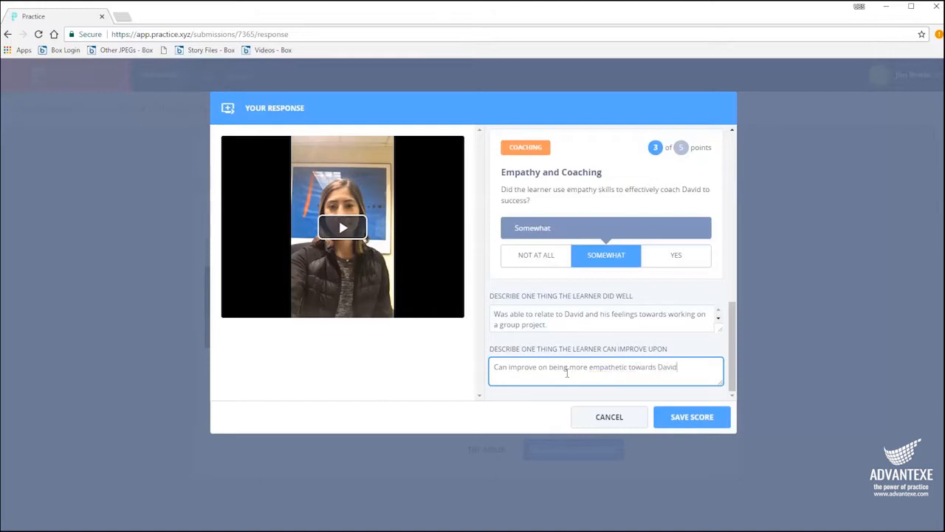
{"action": "left_click", "coordinate": [691, 416]}
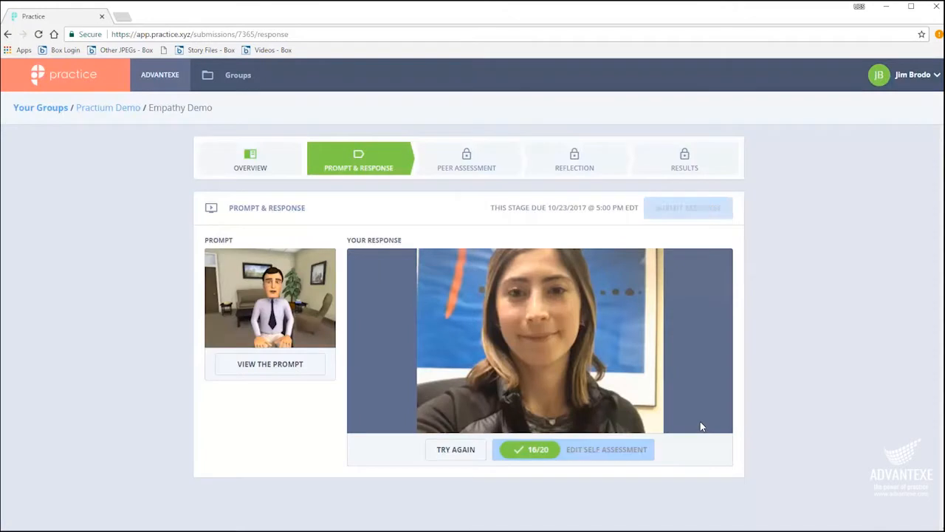
{"action": "mouse_move", "coordinate": [701, 215]}
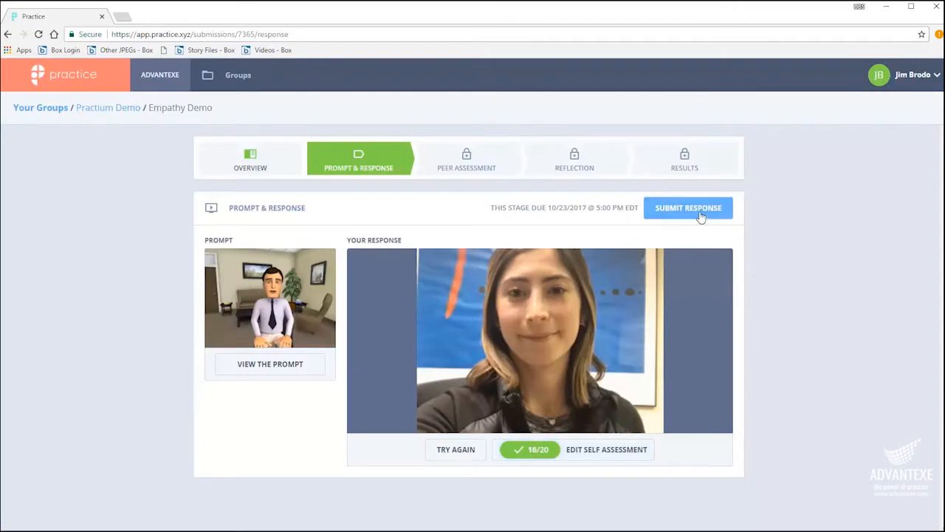
Step: Submit the response and confirm the submission
{"action": "left_click", "coordinate": [688, 208]}
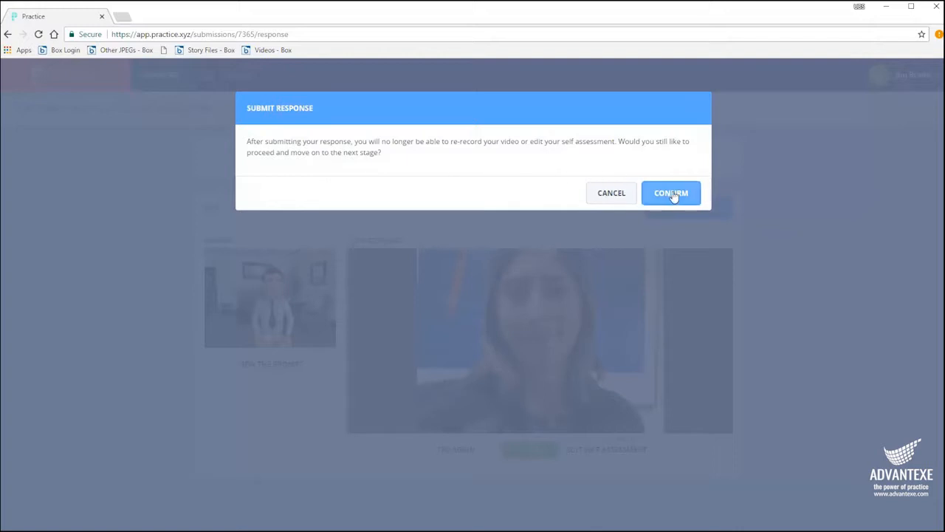
{"action": "left_click", "coordinate": [671, 193]}
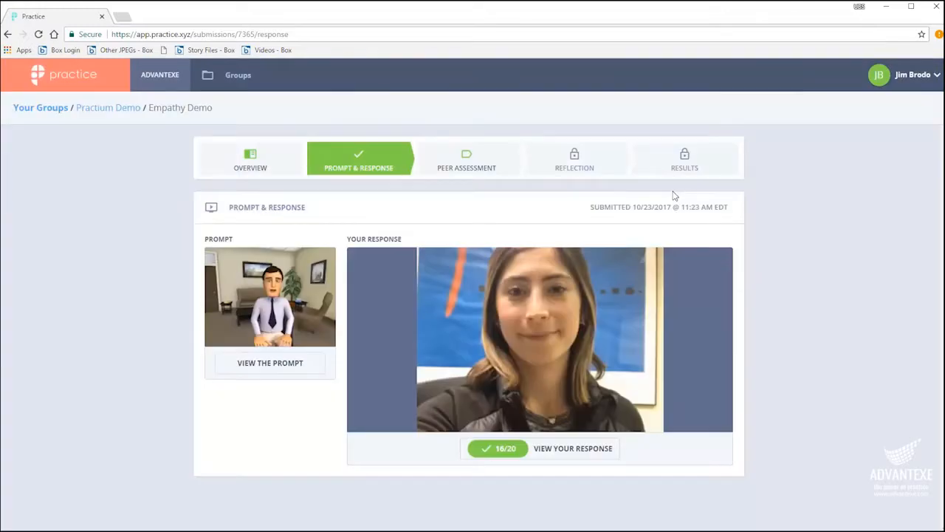
Step: Open Peer #2's response and rate Ability to Understand Yes, Empathy and Coaching Somewhat
{"action": "left_click", "coordinate": [466, 158]}
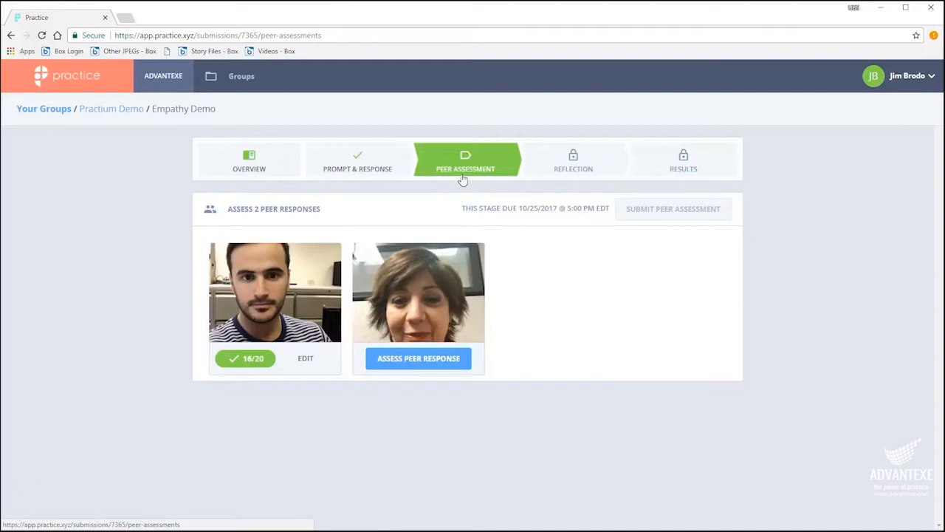
{"action": "mouse_move", "coordinate": [454, 358]}
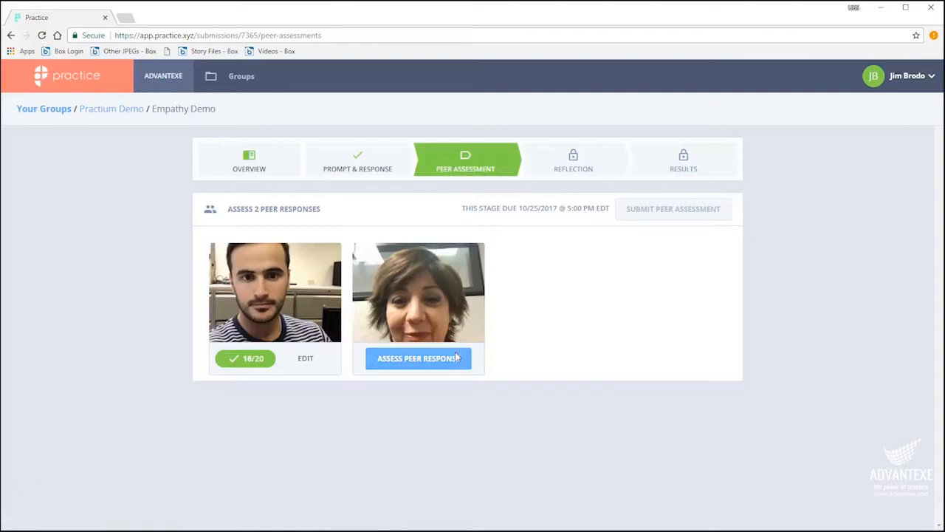
{"action": "left_click", "coordinate": [418, 358]}
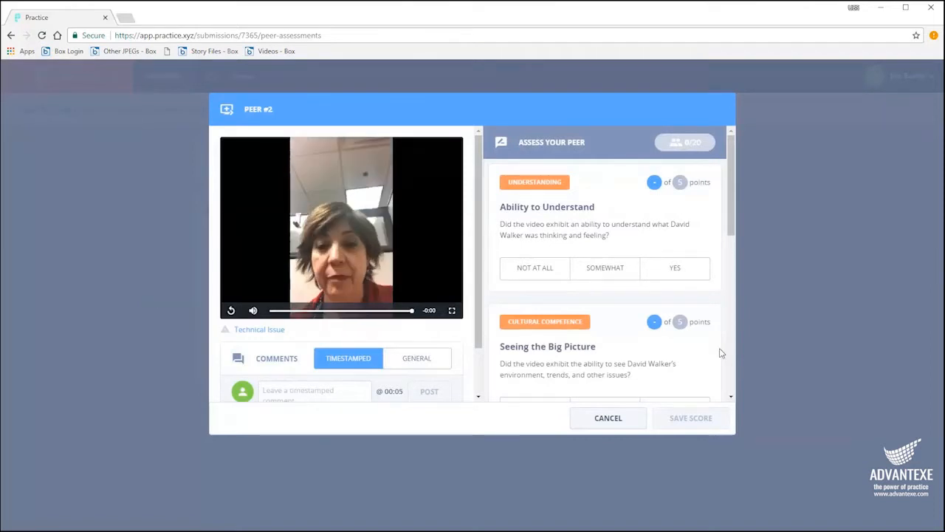
{"action": "mouse_move", "coordinate": [576, 156]}
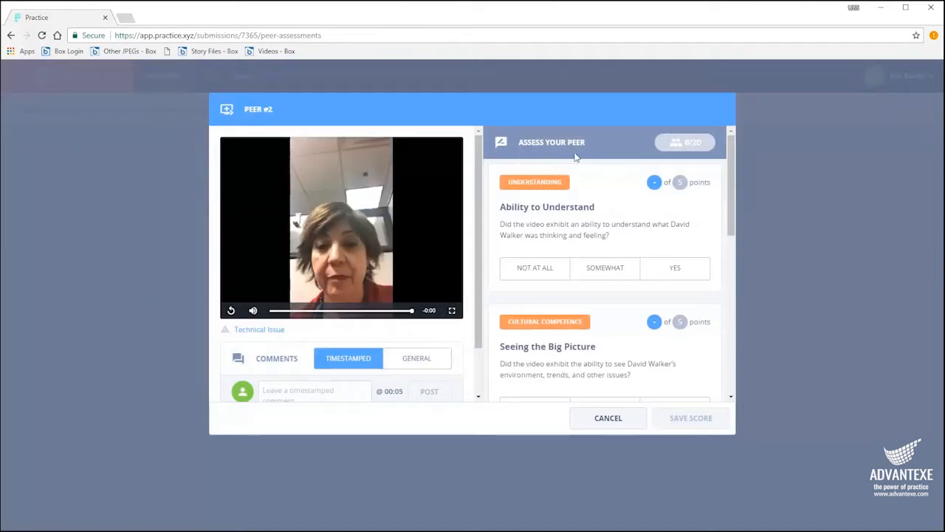
{"action": "mouse_move", "coordinate": [577, 183]}
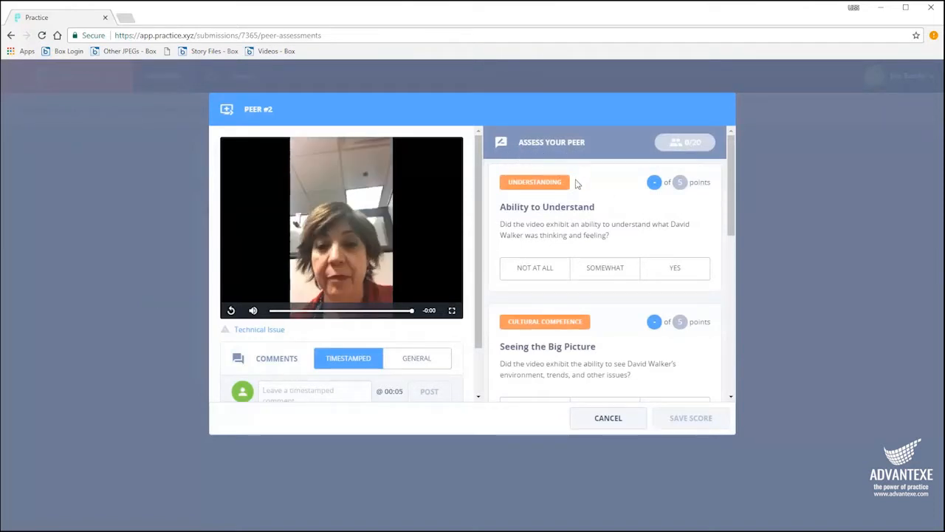
{"action": "left_click", "coordinate": [675, 268]}
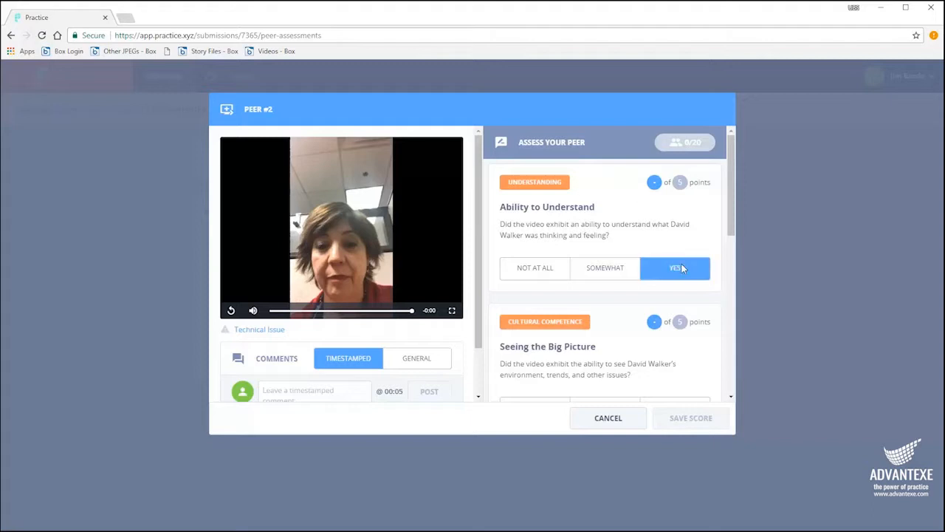
{"action": "left_click", "coordinate": [675, 268]}
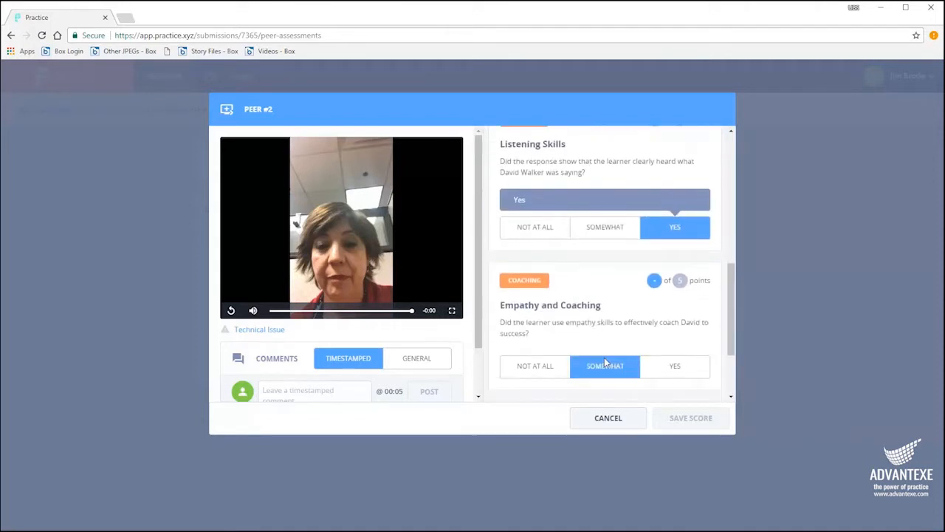
{"action": "left_click", "coordinate": [604, 366]}
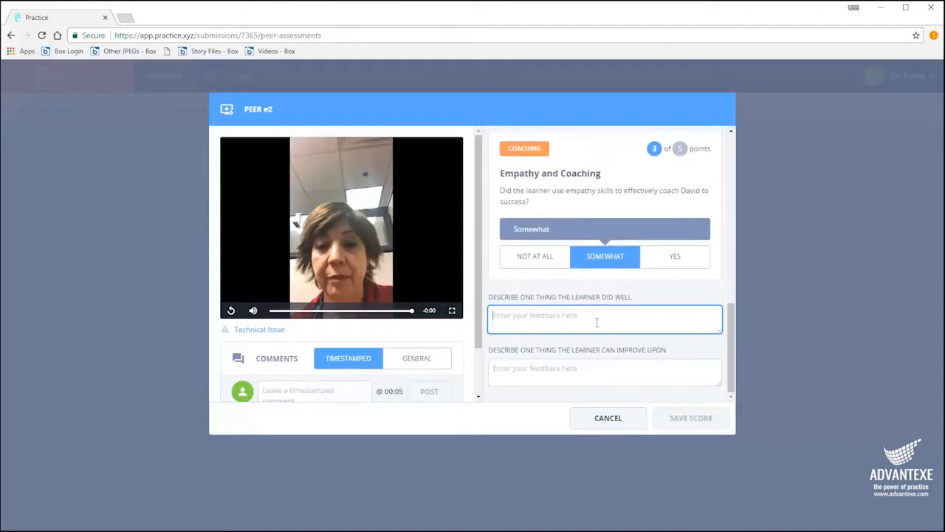
Step: Comment on Peer #2 ('Was ver…towards David', 'Be more specific with coaching…') and save the score
{"action": "type", "text": "Was very empathetic"}
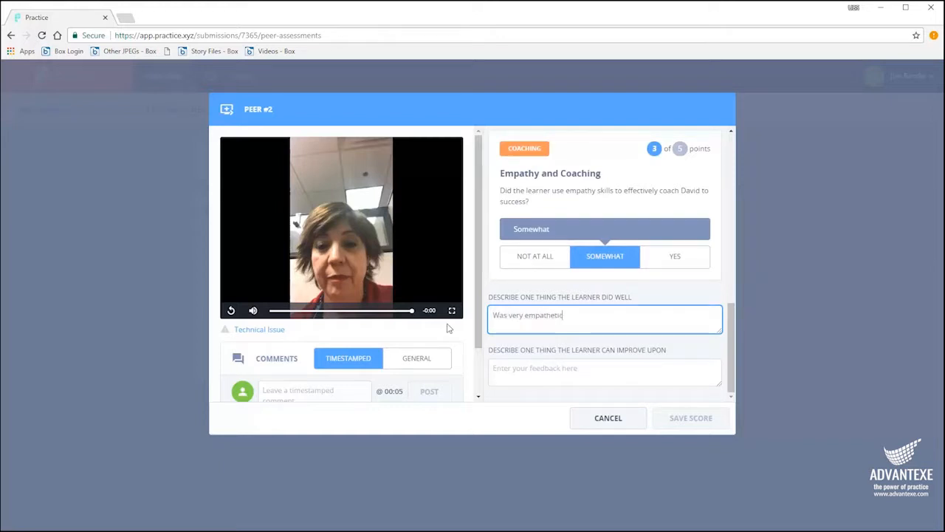
{"action": "type", "text": "towards David"}
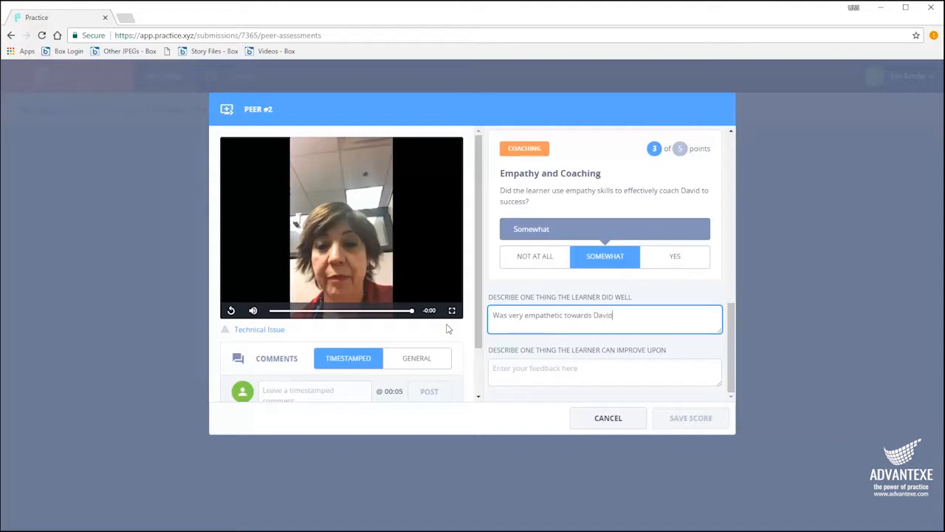
{"action": "type", "text": "Be more specific with co"}
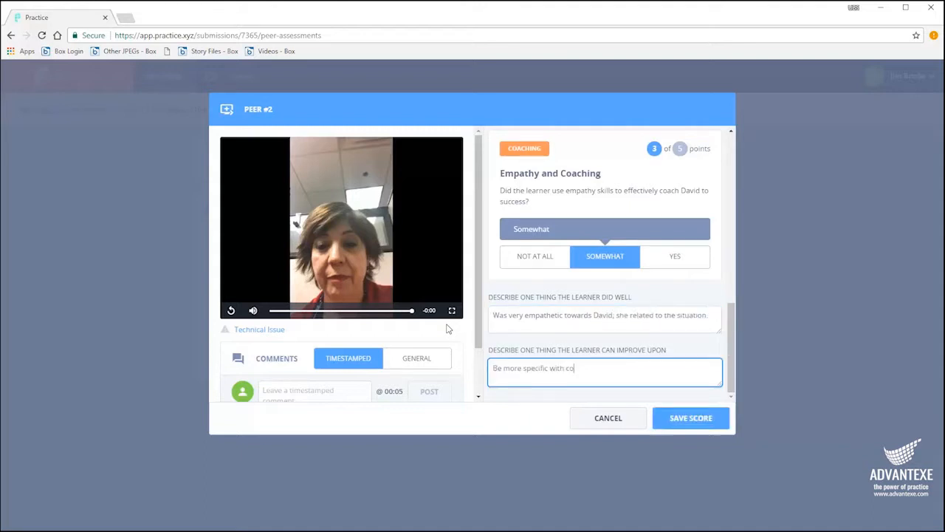
{"action": "type", "text": "aching and feedback."}
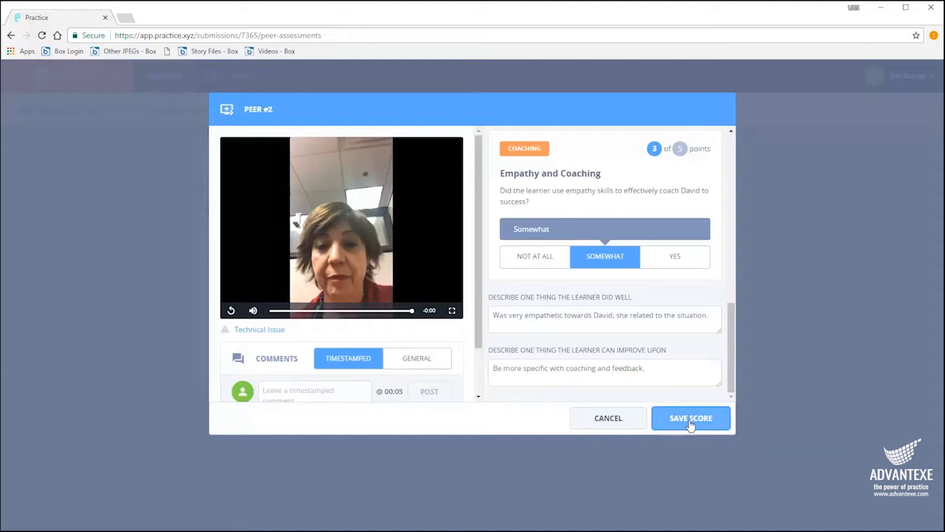
{"action": "left_click", "coordinate": [691, 417]}
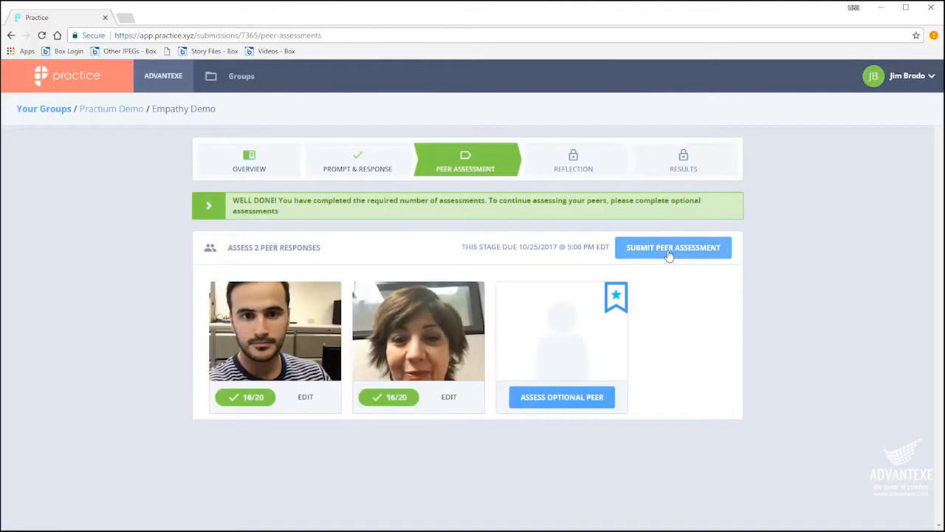
Step: Submit the peer assessments and confirm moving to the Reflection stage
{"action": "left_click", "coordinate": [673, 248]}
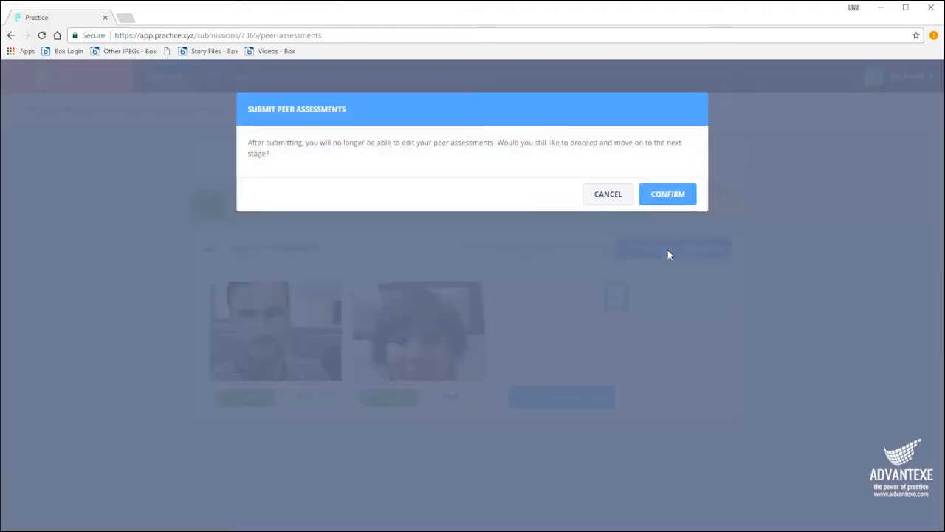
{"action": "mouse_move", "coordinate": [669, 201]}
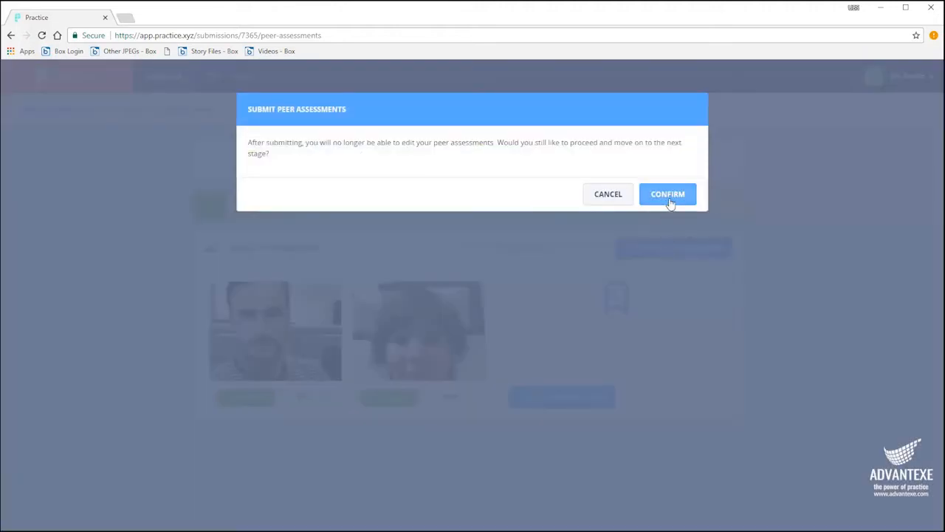
{"action": "left_click", "coordinate": [668, 193]}
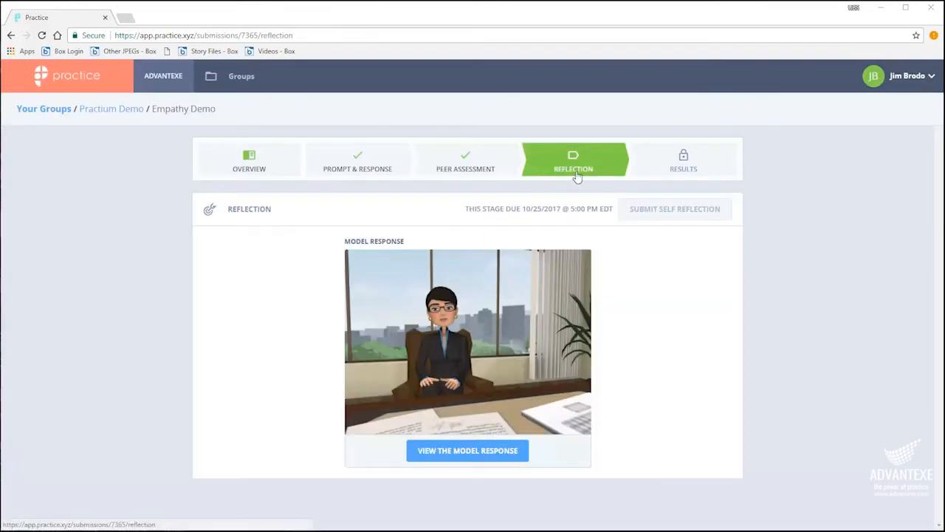
{"action": "mouse_move", "coordinate": [467, 451]}
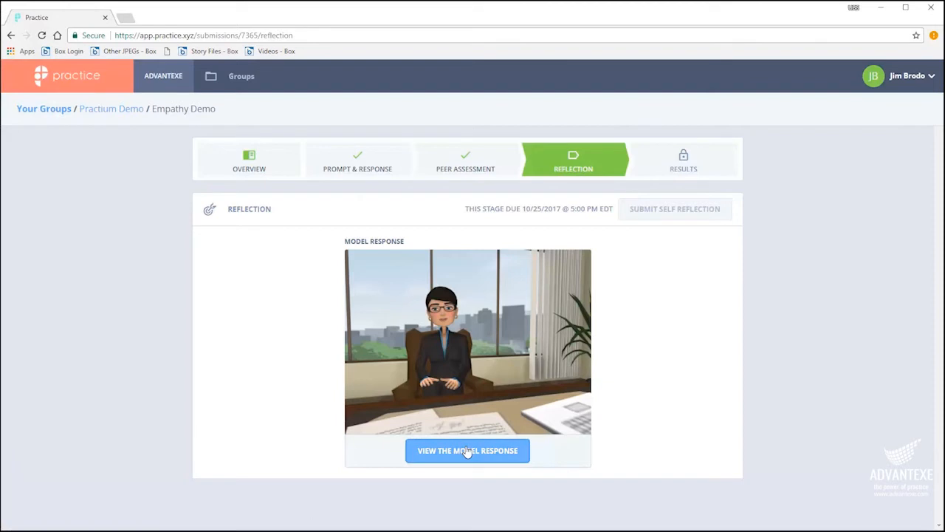
Step: Play the model response video and proceed to the self-reflection form
{"action": "left_click", "coordinate": [467, 449]}
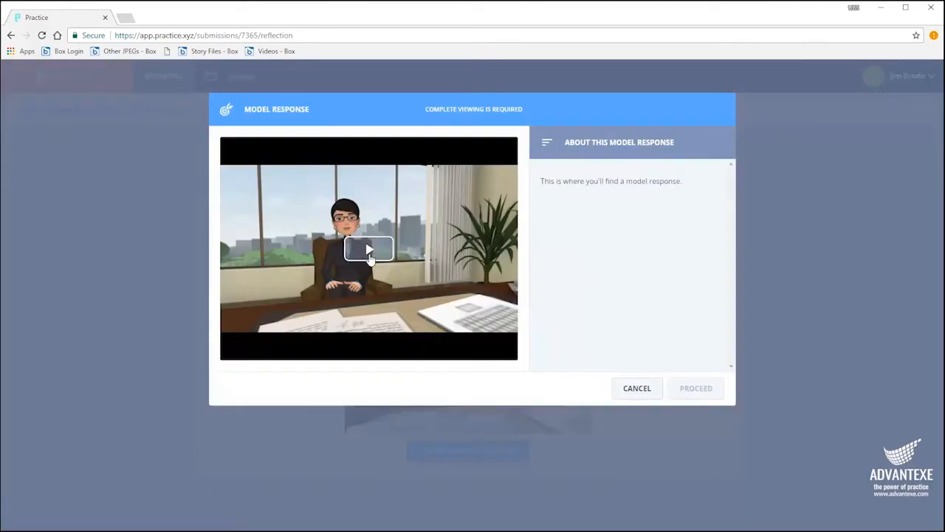
{"action": "left_click", "coordinate": [368, 248]}
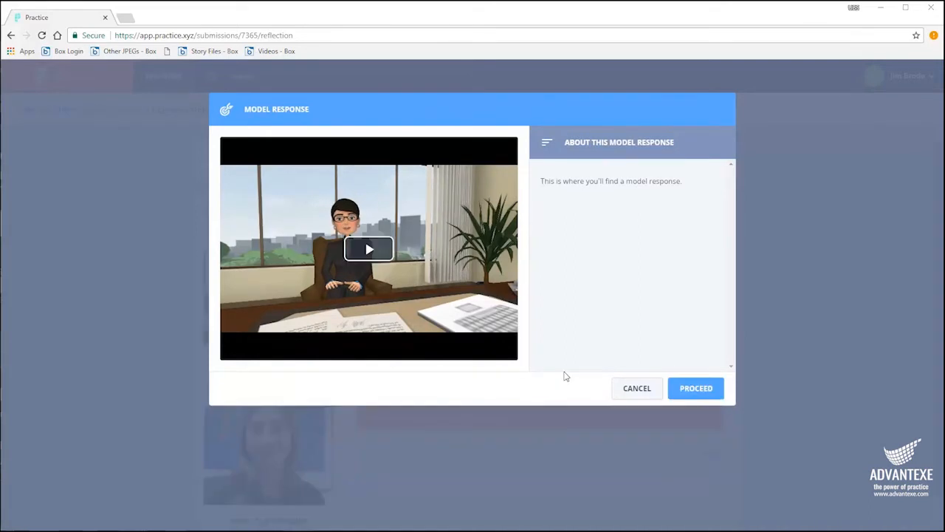
{"action": "mouse_move", "coordinate": [695, 388]}
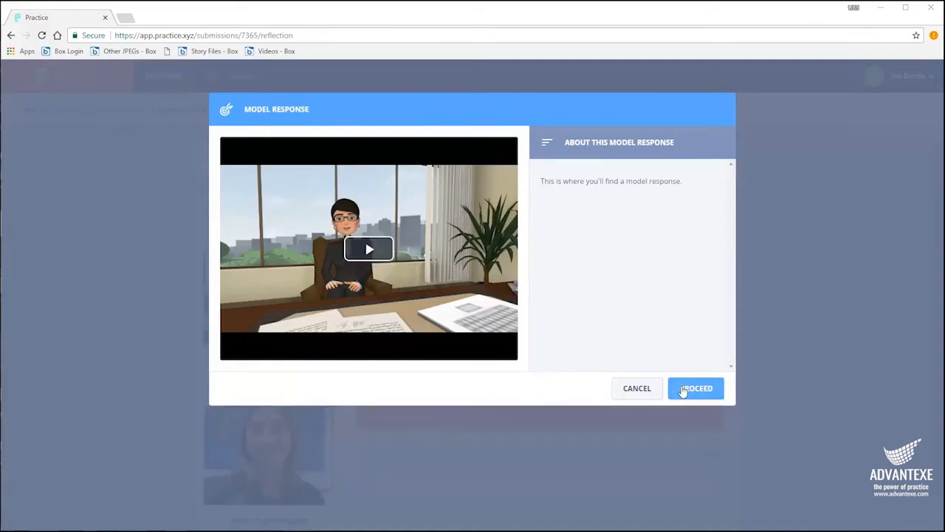
{"action": "left_click", "coordinate": [695, 388]}
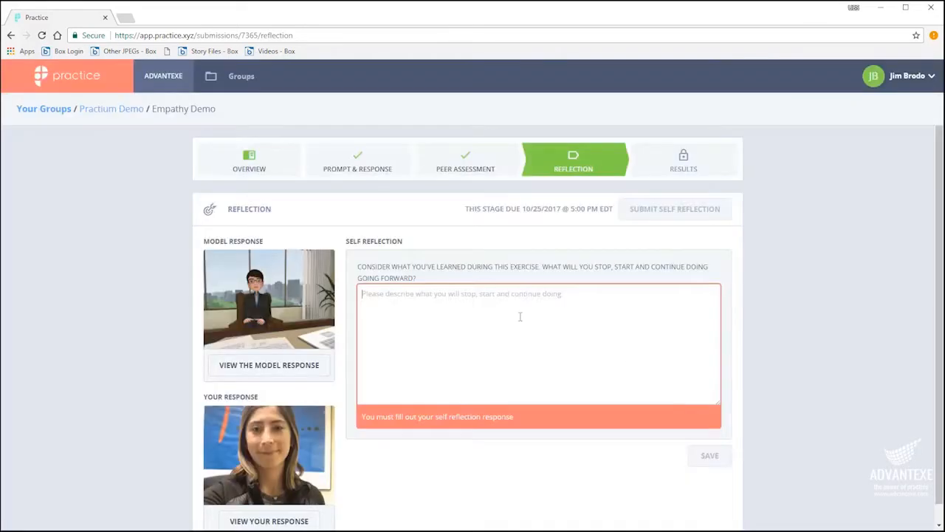
Step: Write the self reflection: 'I've learned how to be more empathetic towards people I work with…'
{"action": "left_click", "coordinate": [519, 316]}
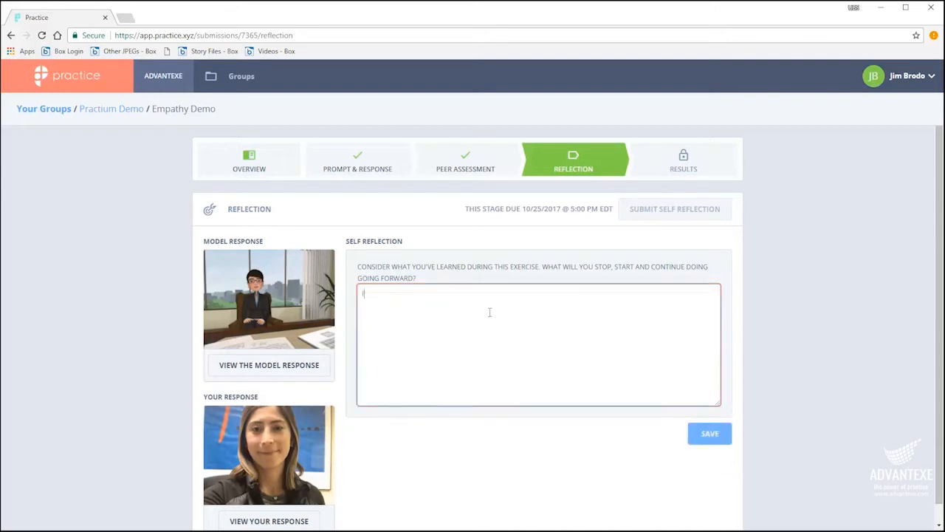
{"action": "type", "text": "I've learned"}
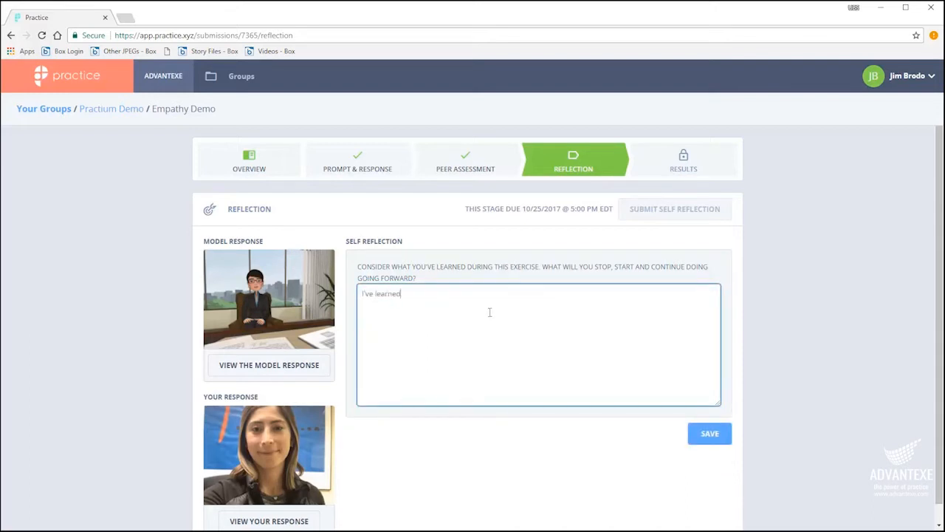
{"action": "type", "text": "how to be more empathetic towards people I work with, and will pay more attention to their thoughts, needs and feel"}
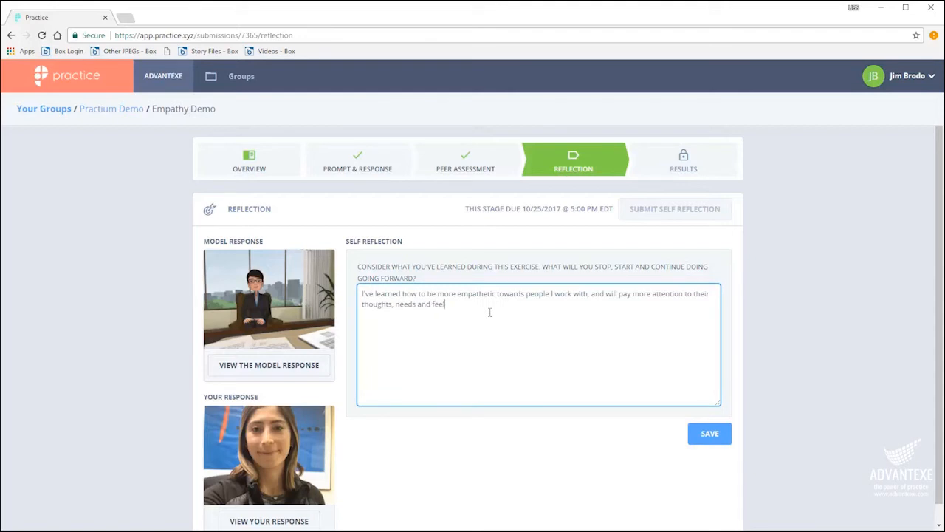
{"action": "type", "text": "ings"}
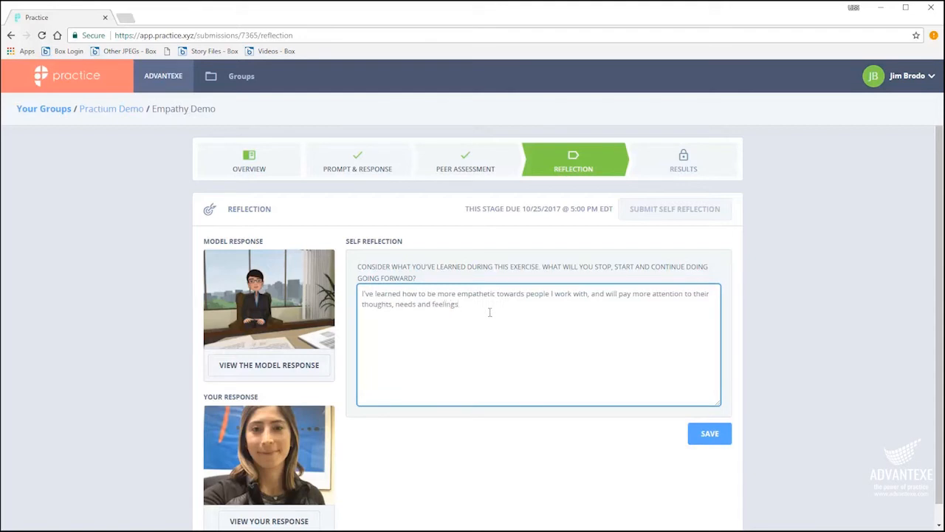
{"action": "scroll", "scroll_direction": "down", "scroll_amount": 3}
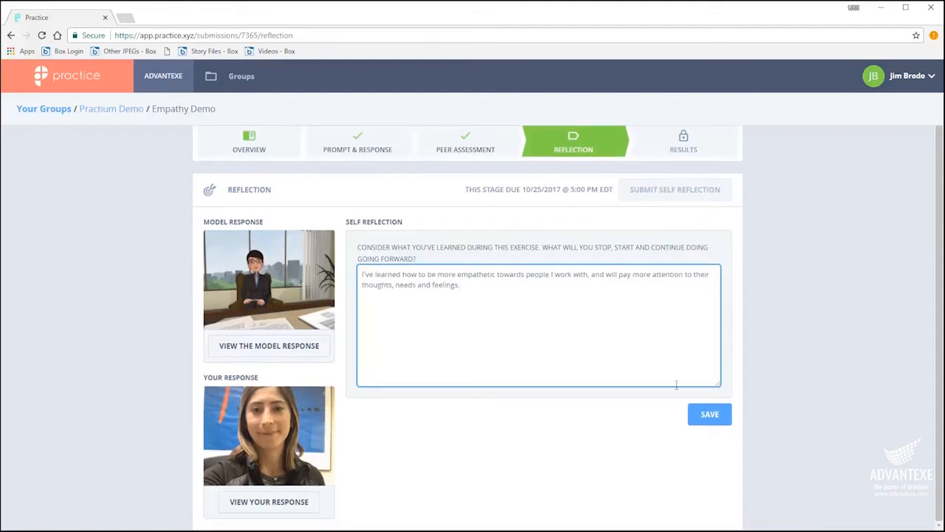
Step: Save the self reflection, then submit it and confirm the submission
{"action": "left_click", "coordinate": [709, 415]}
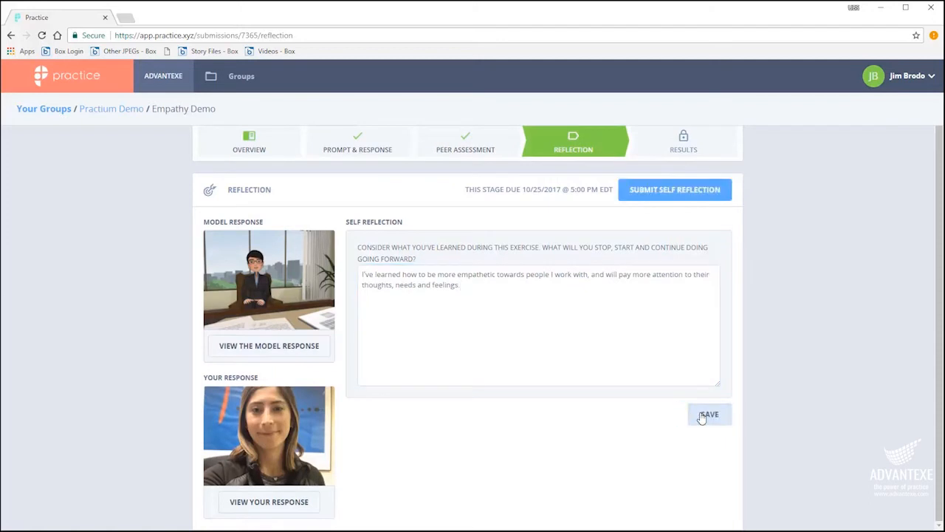
{"action": "mouse_move", "coordinate": [683, 190]}
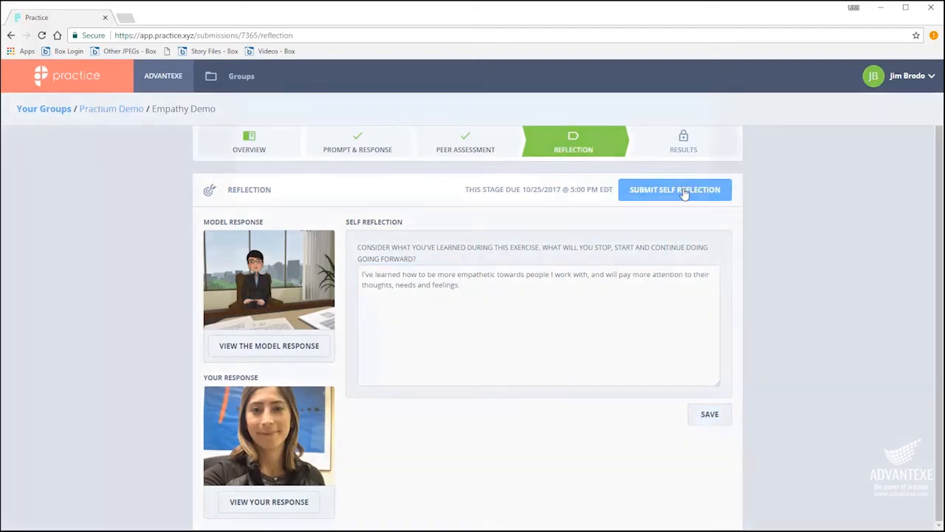
{"action": "left_click", "coordinate": [675, 189]}
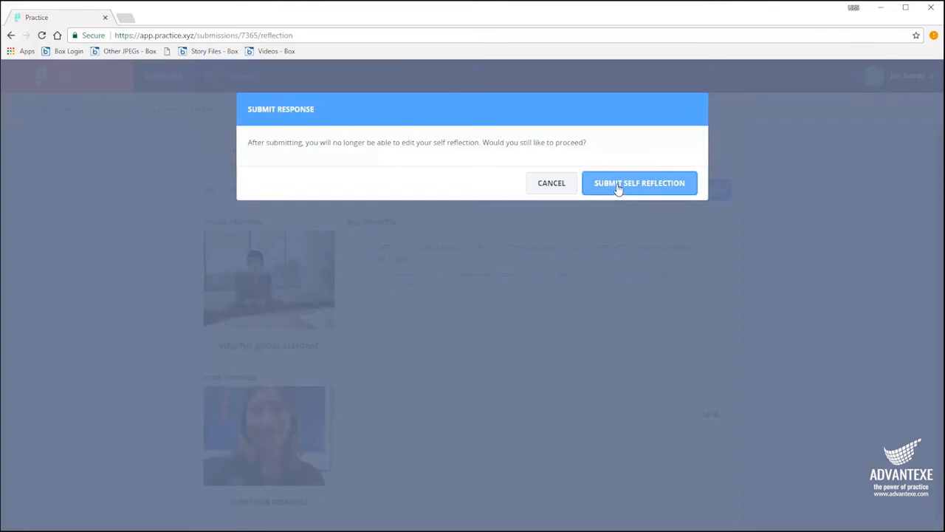
{"action": "left_click", "coordinate": [639, 182]}
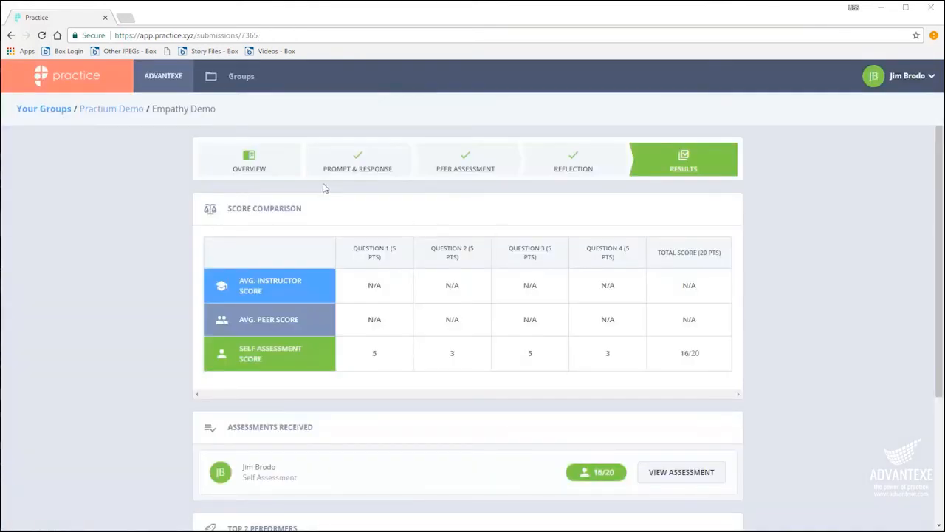
{"action": "mouse_move", "coordinate": [579, 190]}
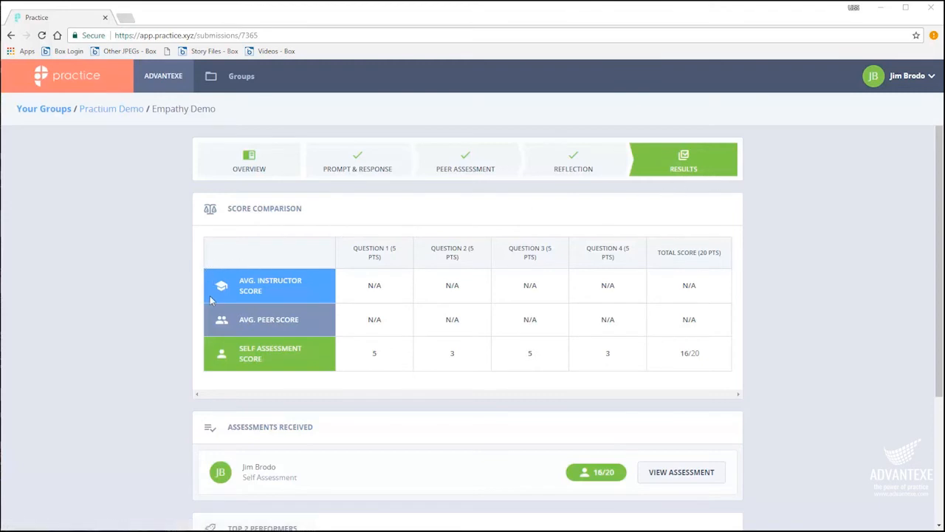
{"action": "mouse_move", "coordinate": [213, 370]}
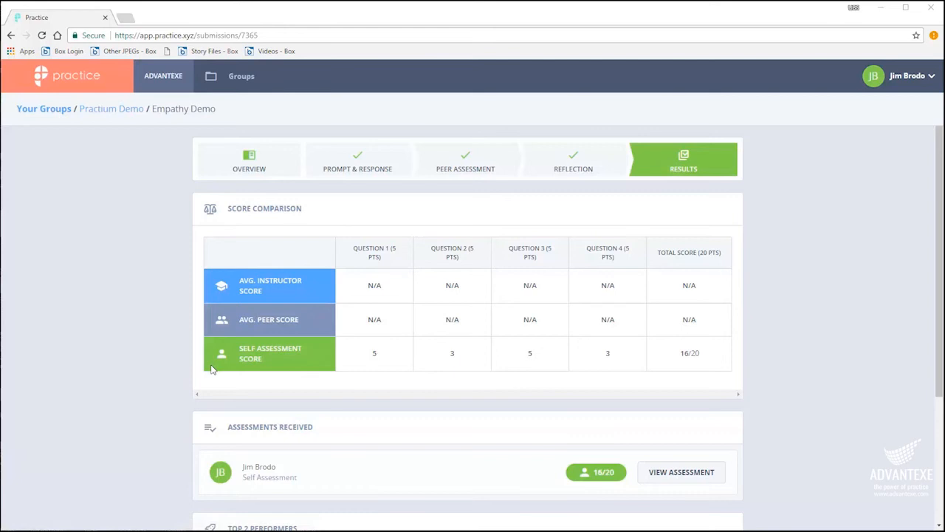
{"action": "mouse_move", "coordinate": [332, 369]}
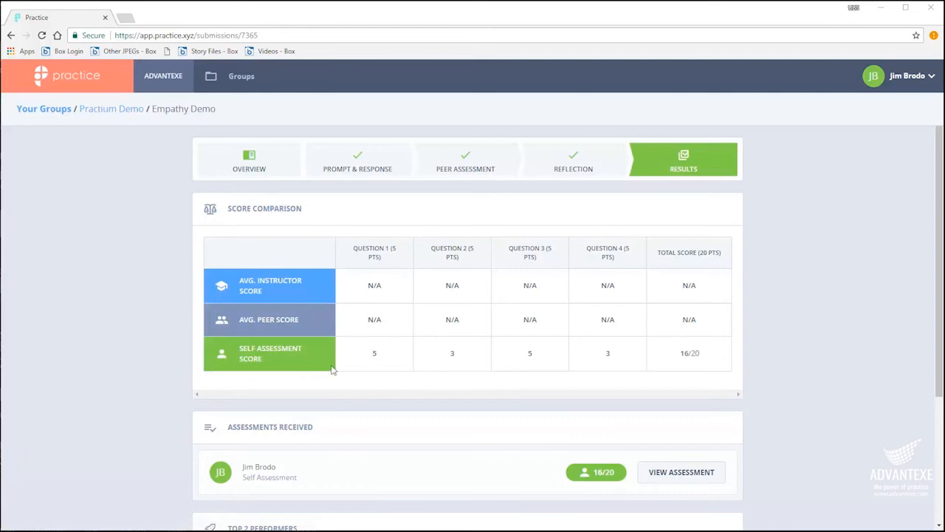
{"action": "scroll", "scroll_direction": "down", "scroll_amount": 3}
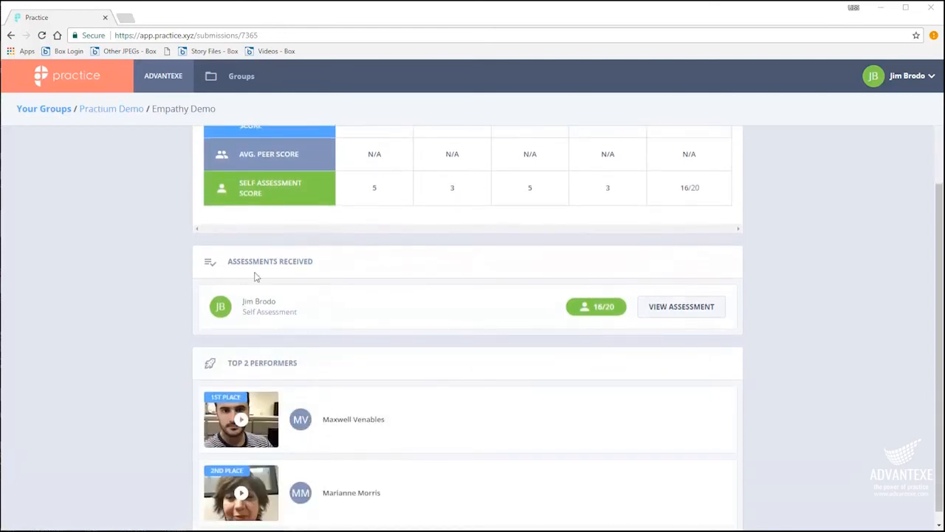
{"action": "scroll", "scroll_direction": "down", "scroll_amount": 3}
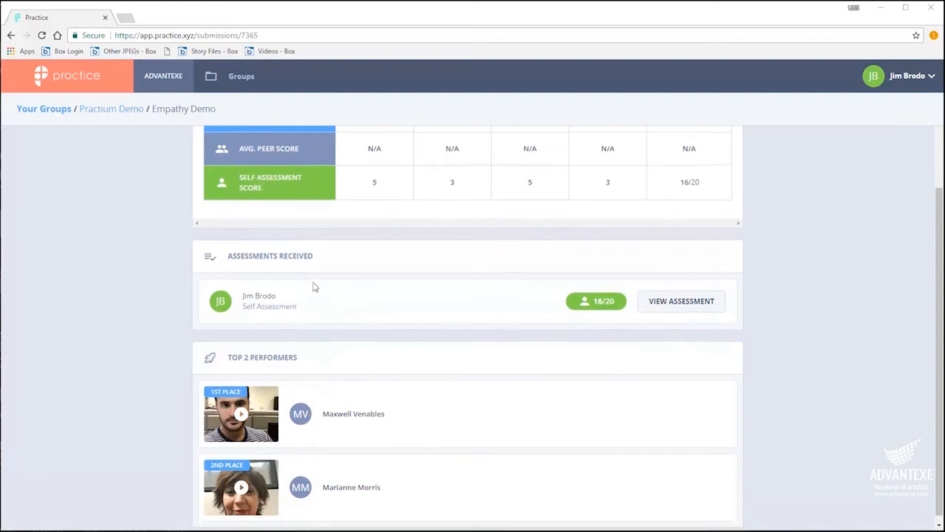
{"action": "scroll", "scroll_direction": "down", "scroll_amount": 3}
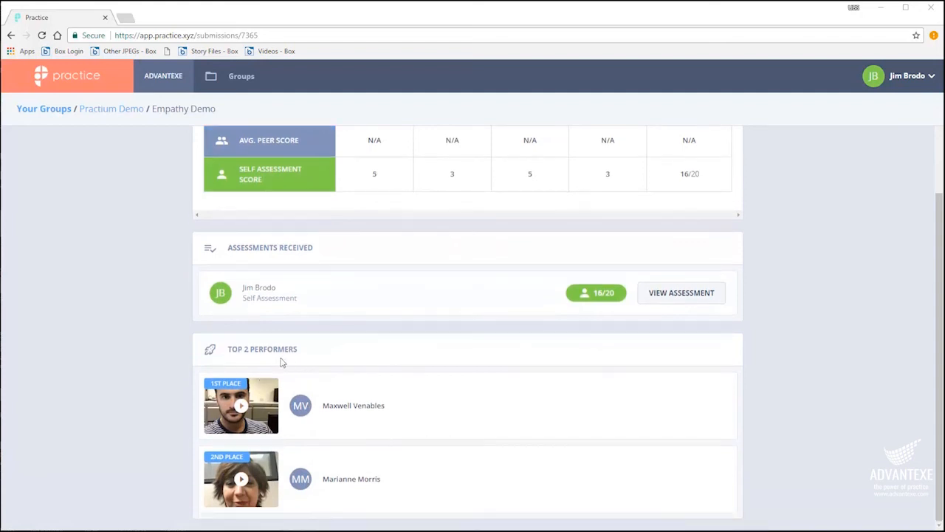